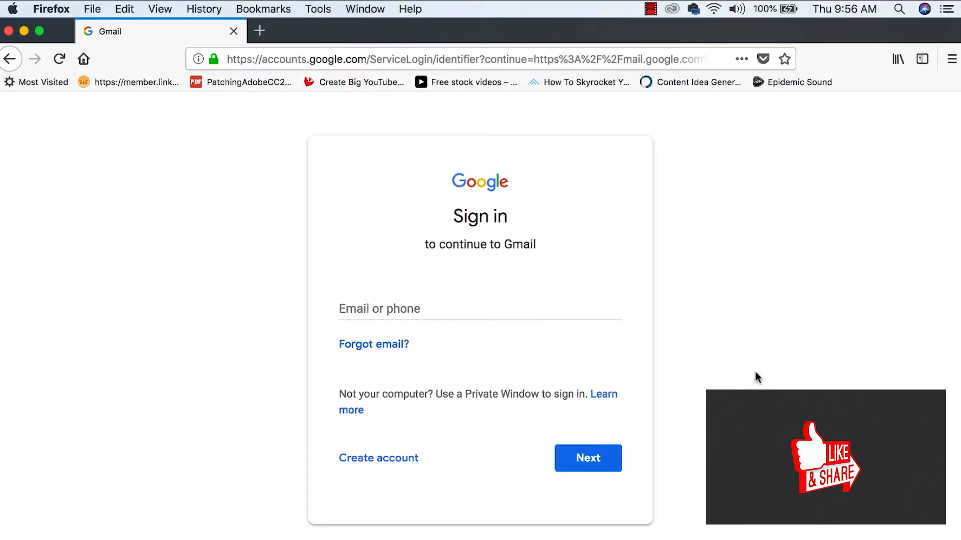
{"action": "mouse_move", "coordinate": [204, 287]}
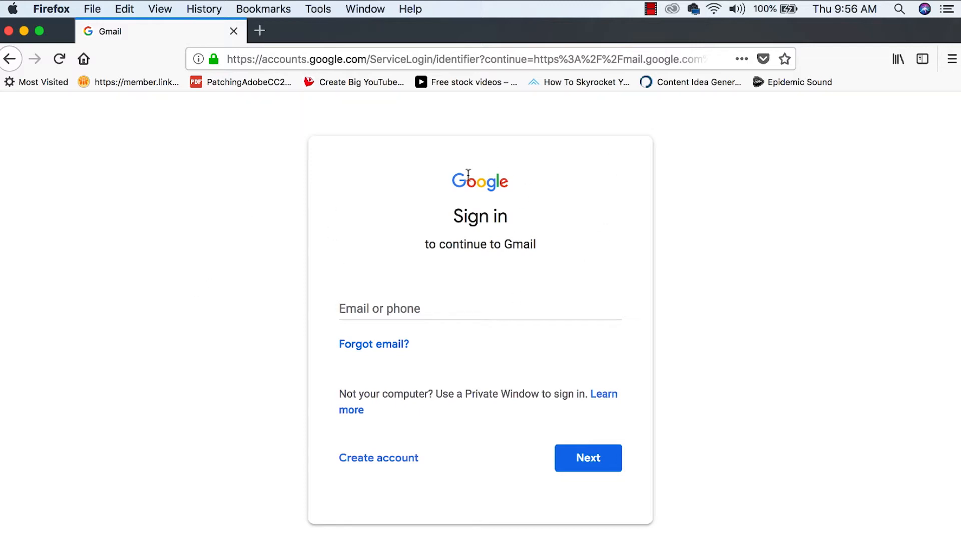
{"action": "mouse_move", "coordinate": [520, 279]}
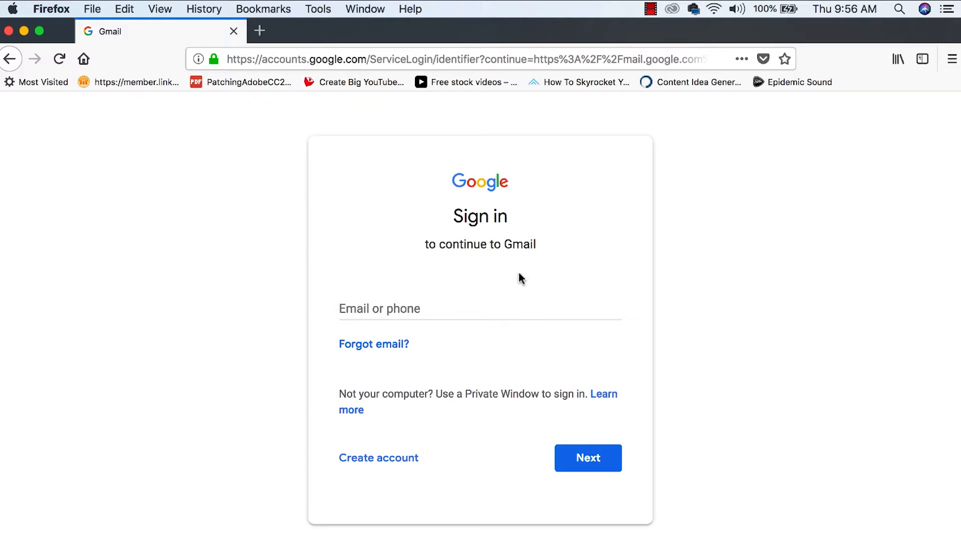
{"action": "mouse_move", "coordinate": [393, 200]}
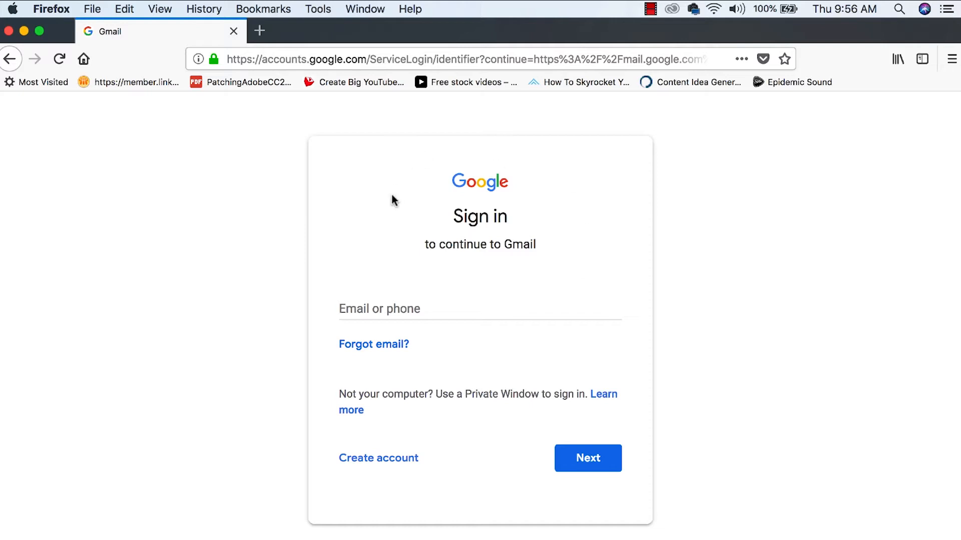
{"action": "mouse_move", "coordinate": [560, 194]}
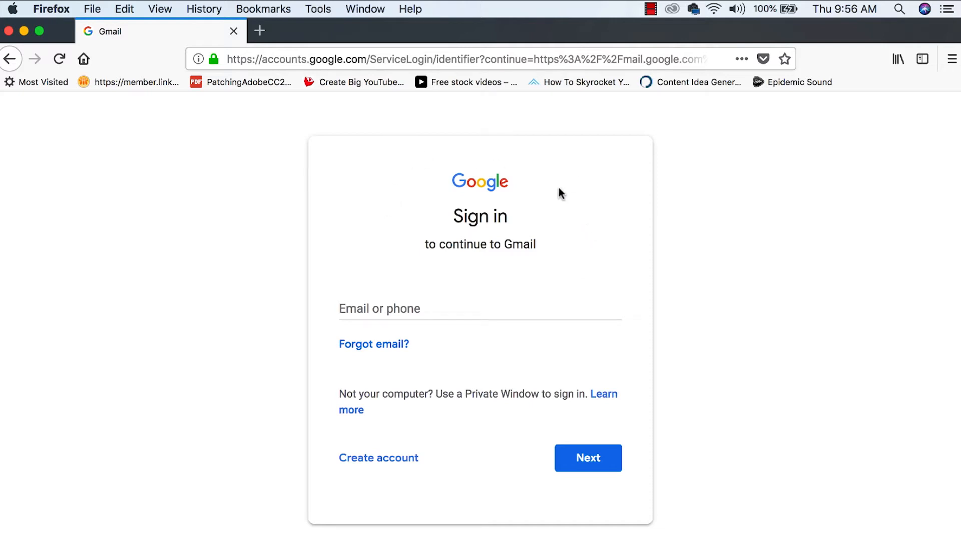
{"action": "mouse_move", "coordinate": [541, 433]}
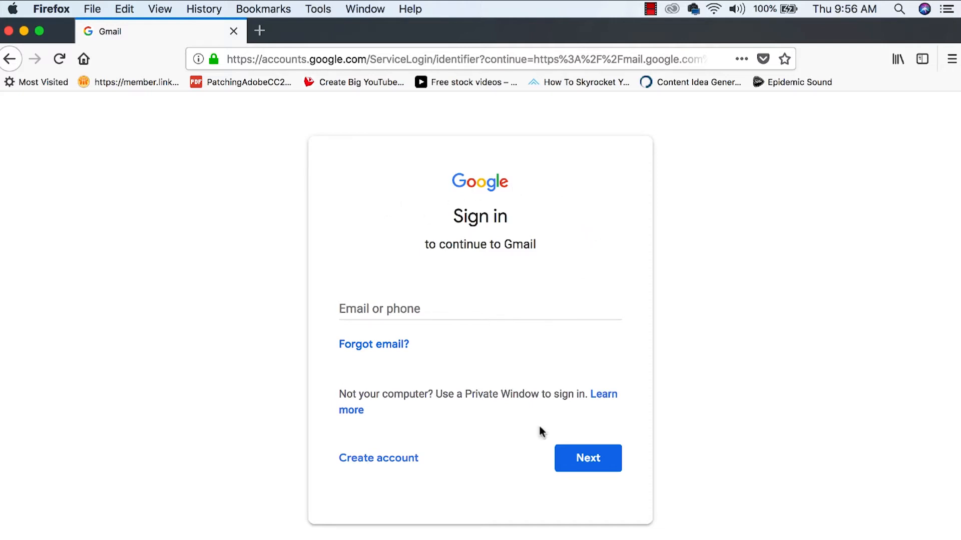
{"action": "mouse_move", "coordinate": [379, 458]}
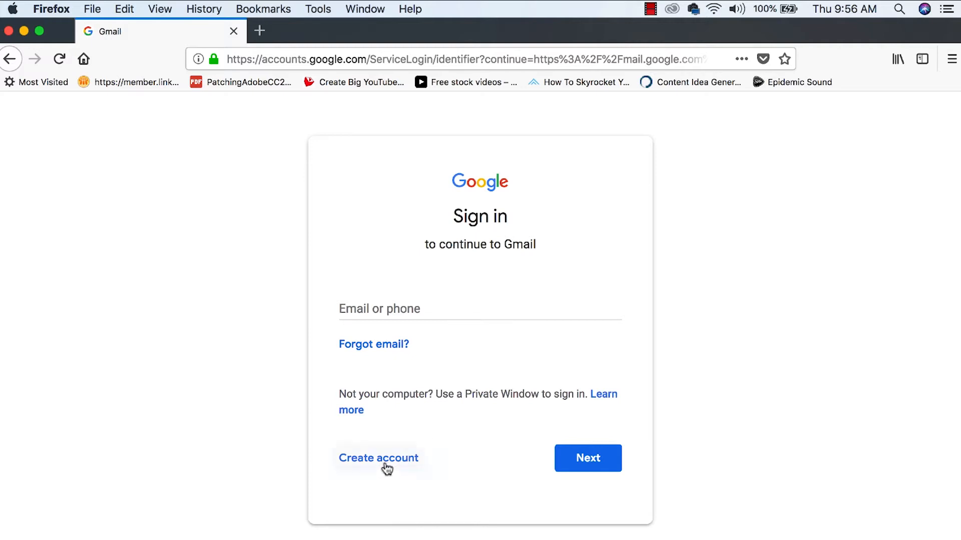
Sign up a new Google account named Jon with username VideoBootCamp2018 and a password.
{"action": "left_click", "coordinate": [379, 459]}
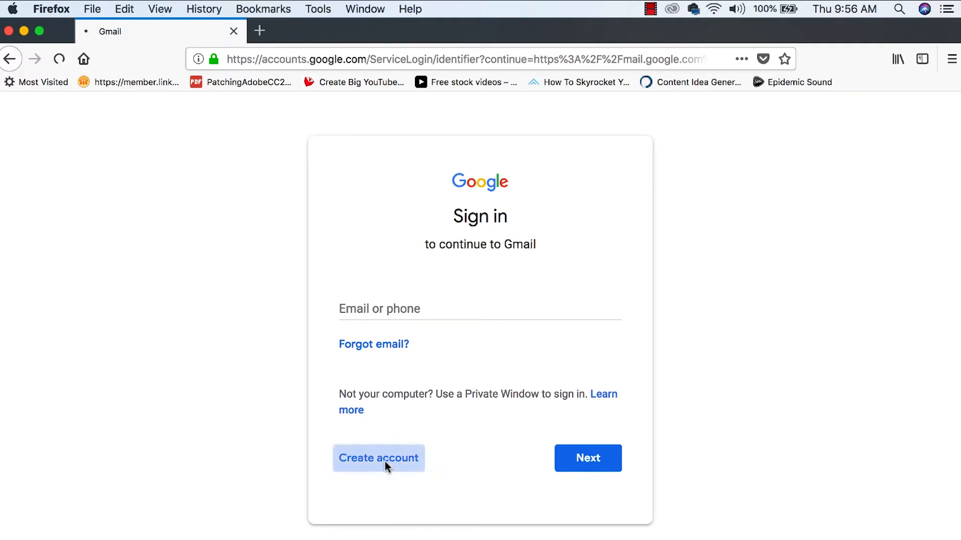
{"action": "left_click", "coordinate": [378, 458]}
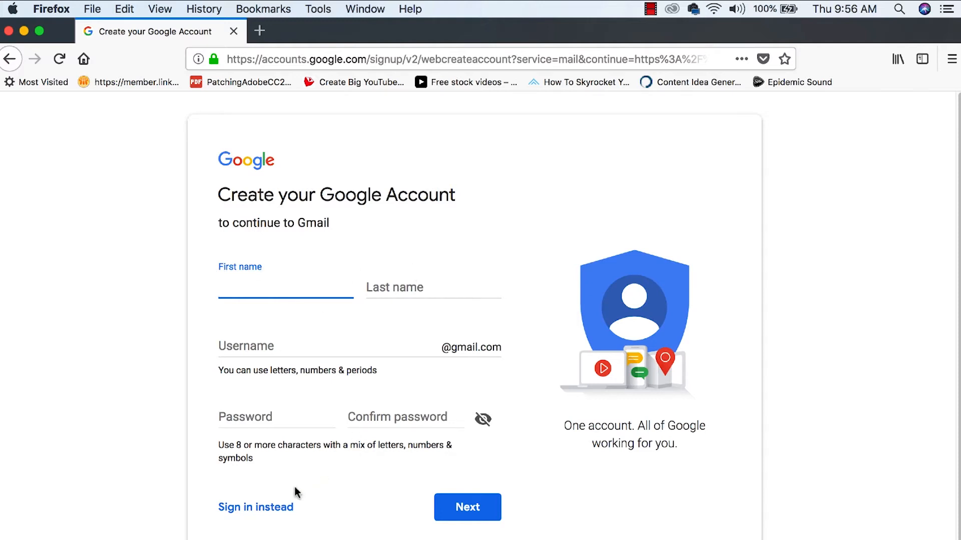
{"action": "left_click", "coordinate": [285, 287]}
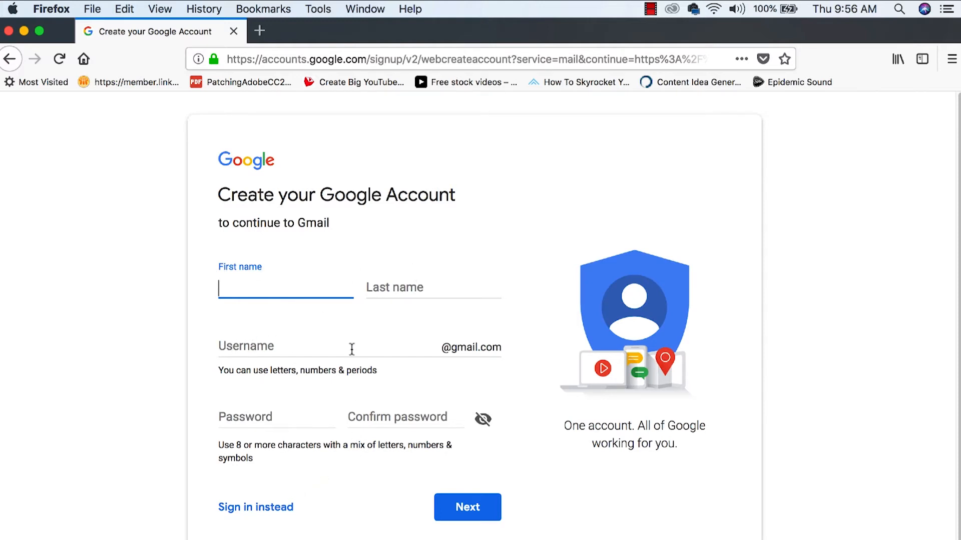
{"action": "mouse_move", "coordinate": [311, 341]}
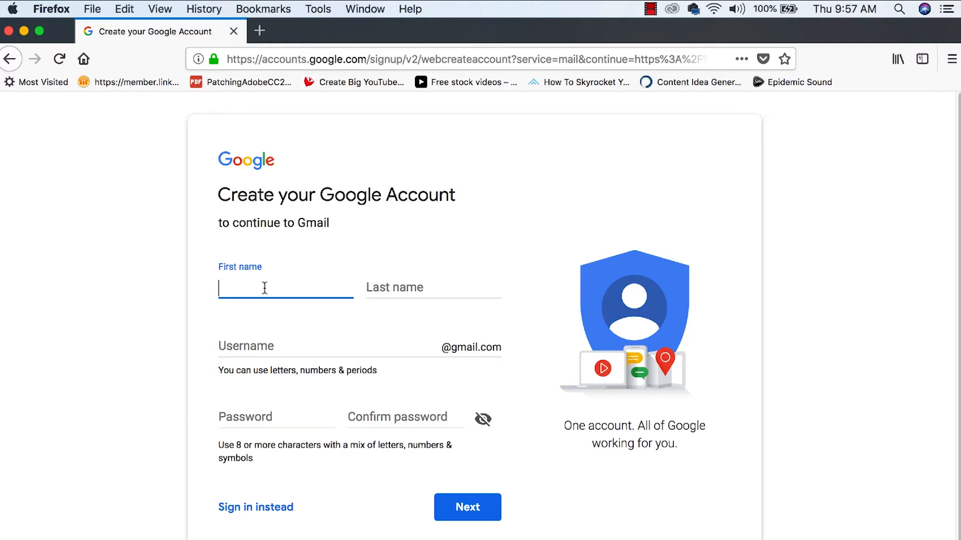
{"action": "type", "text": "Jon"}
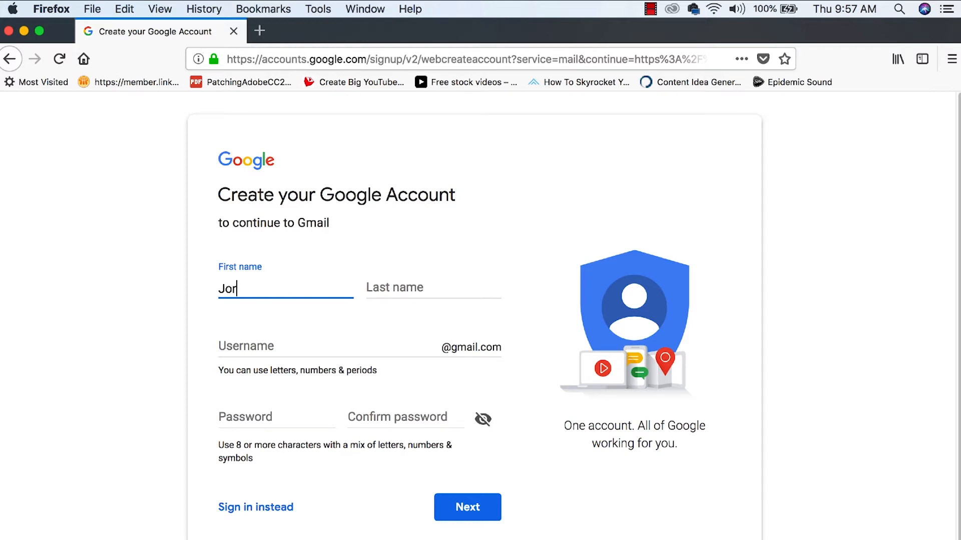
{"action": "type", "text": "VideoBootCamp"}
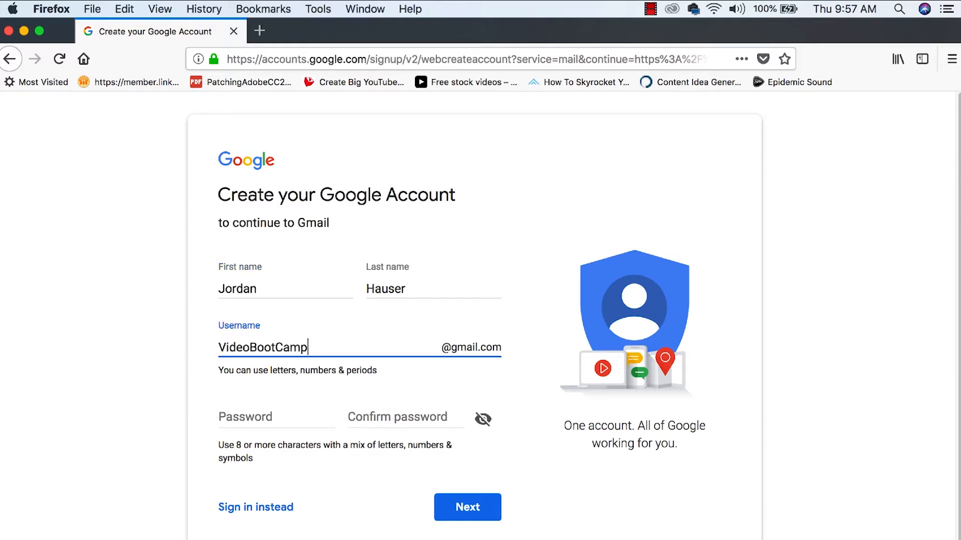
{"action": "type", "text": "2018"}
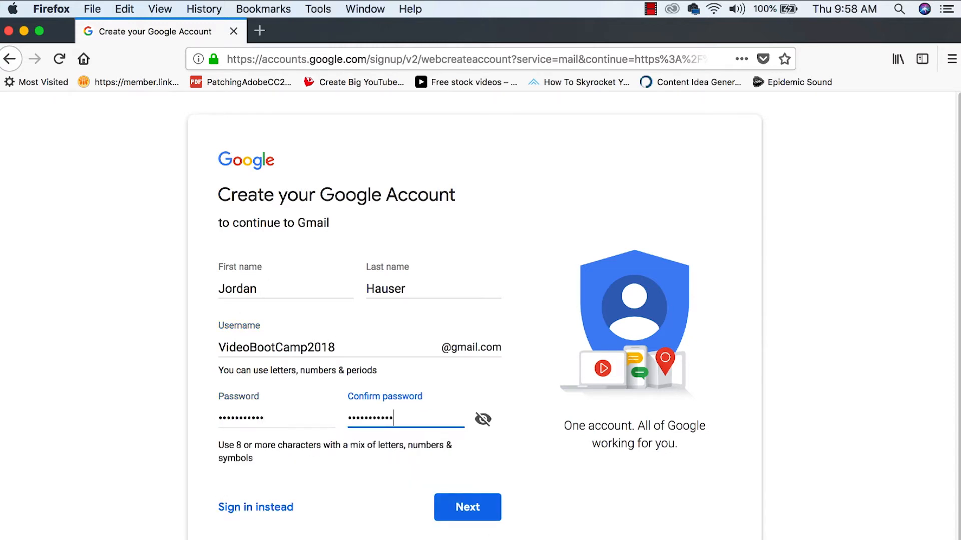
{"action": "left_click", "coordinate": [467, 508]}
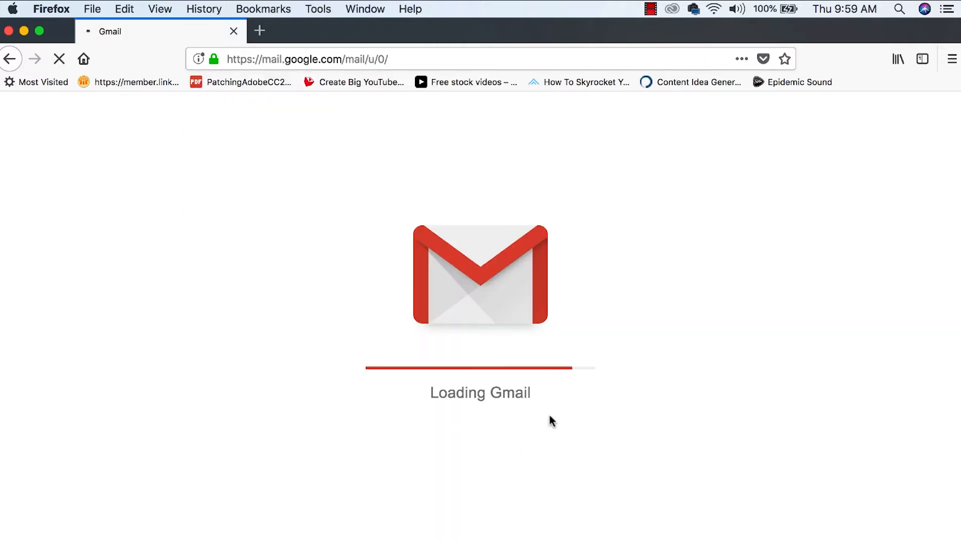
{"action": "mouse_move", "coordinate": [388, 403]}
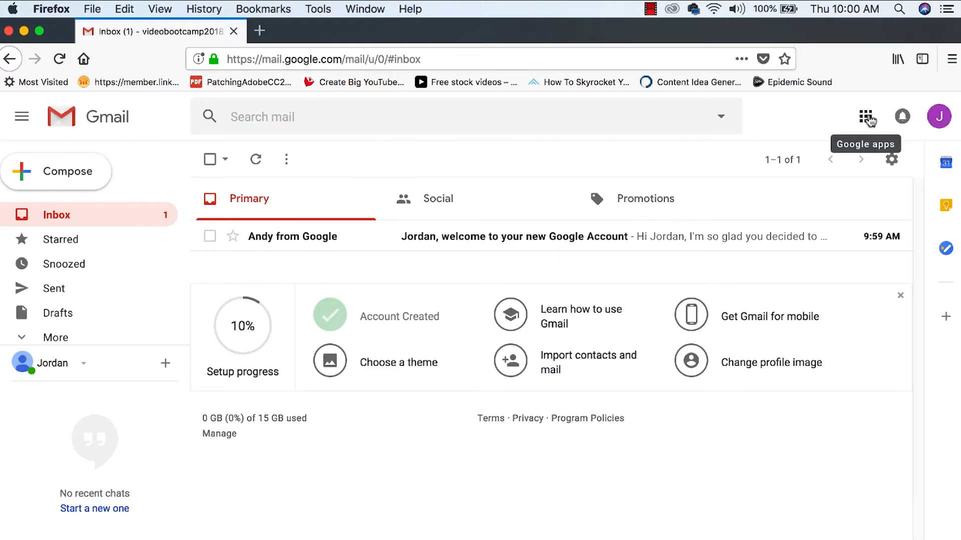
Launch YouTube from the new account's Google apps menu.
{"action": "left_click", "coordinate": [868, 117]}
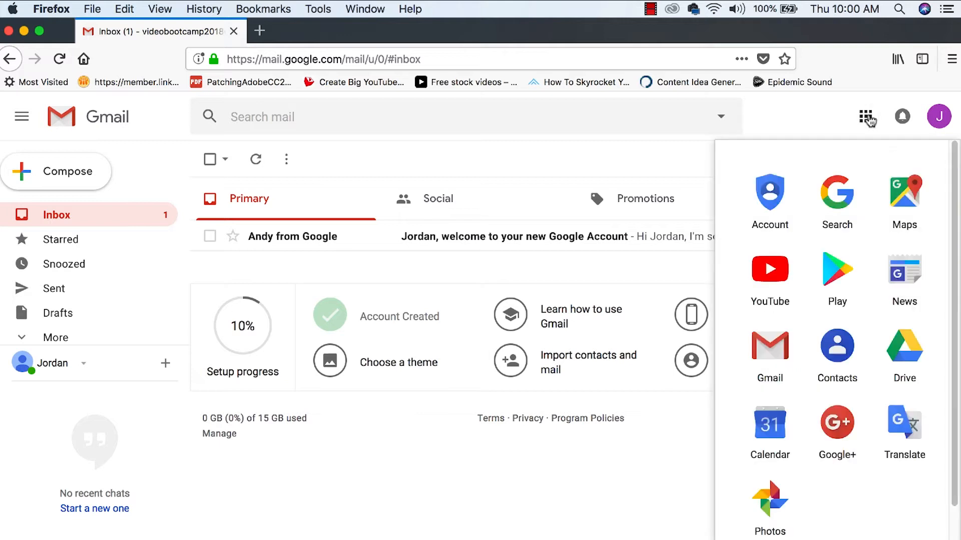
{"action": "left_click", "coordinate": [769, 269]}
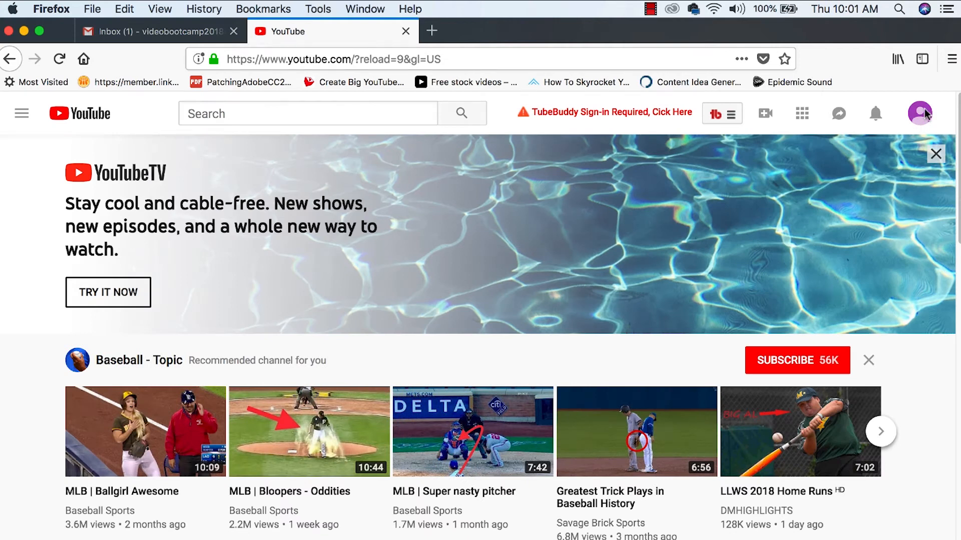
{"action": "mouse_move", "coordinate": [520, 281]}
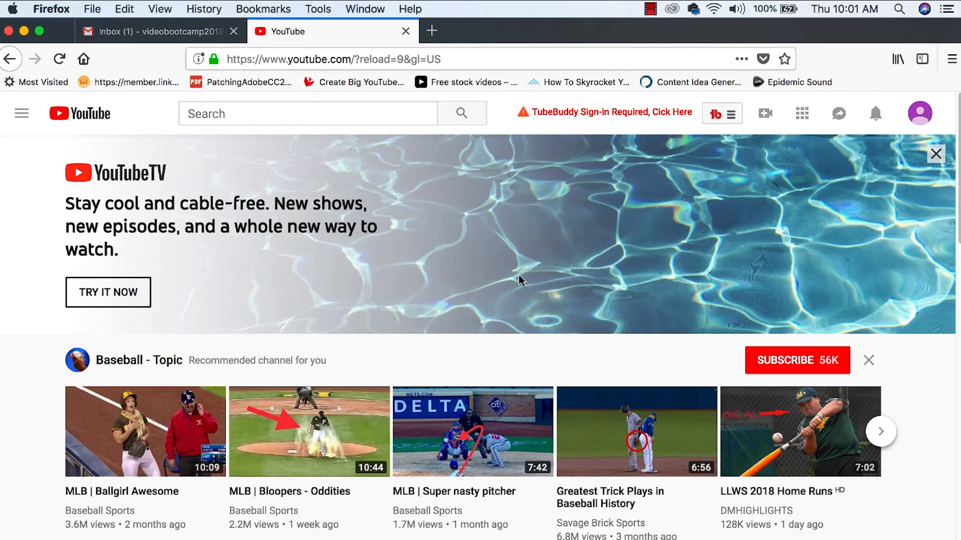
Show the YouTube account menu from the top-right profile avatar.
{"action": "left_click", "coordinate": [919, 113]}
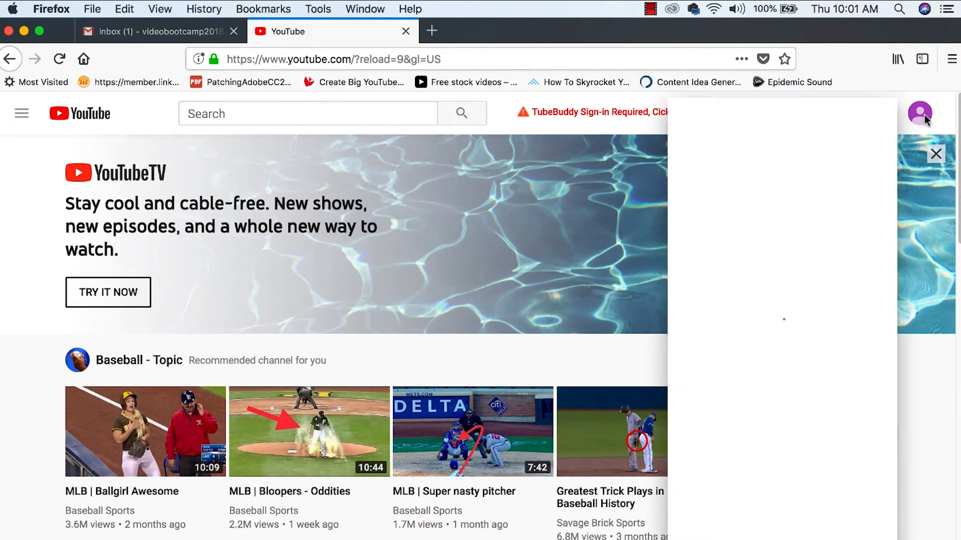
{"action": "left_click", "coordinate": [919, 112]}
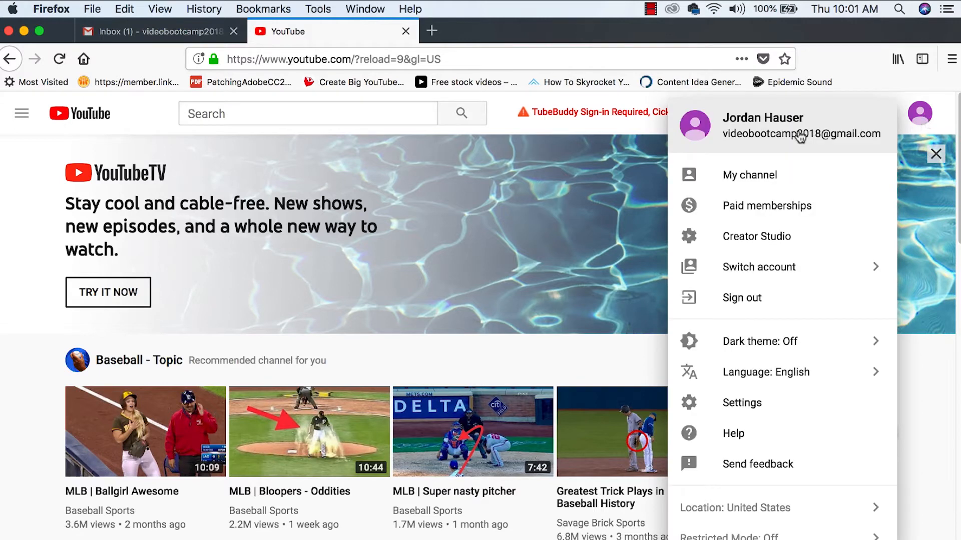
{"action": "mouse_move", "coordinate": [742, 127]}
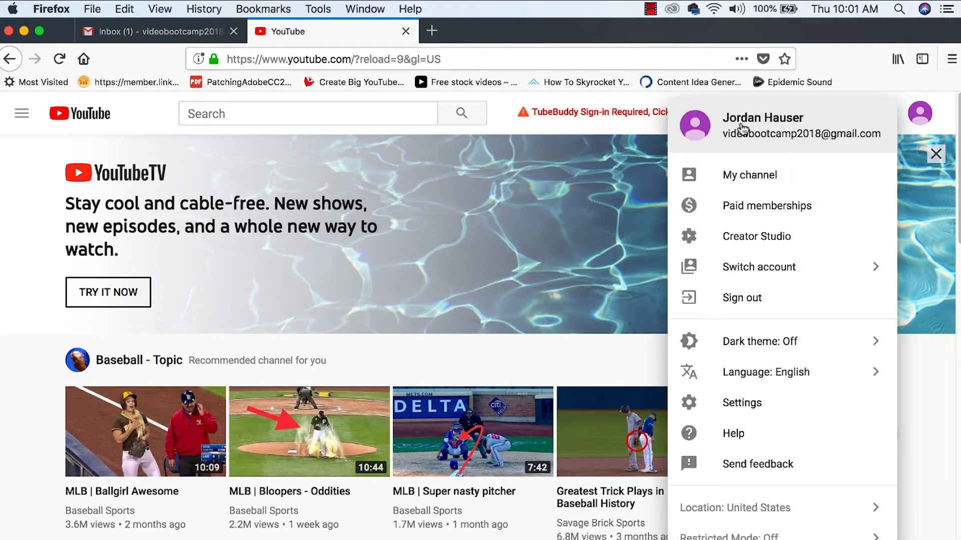
{"action": "mouse_move", "coordinate": [791, 144]}
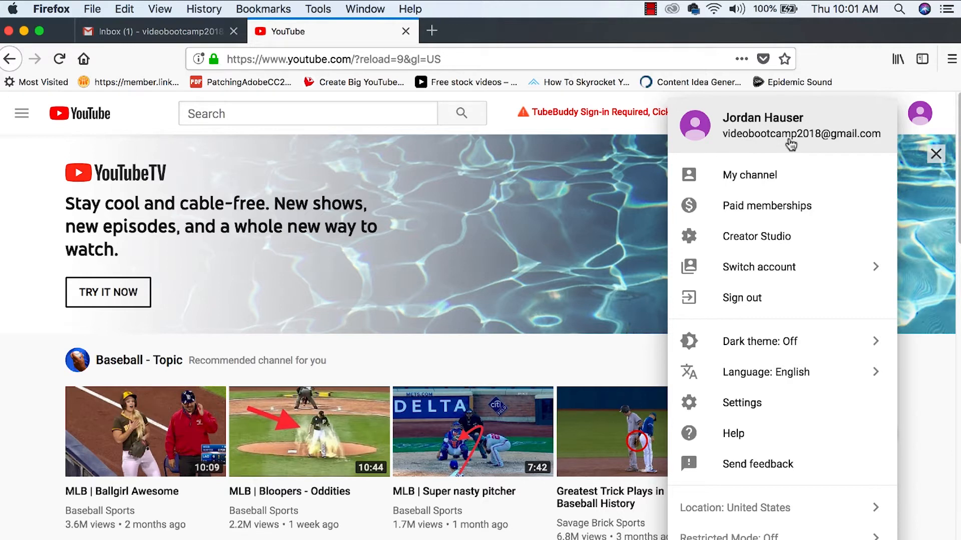
{"action": "mouse_move", "coordinate": [806, 136]}
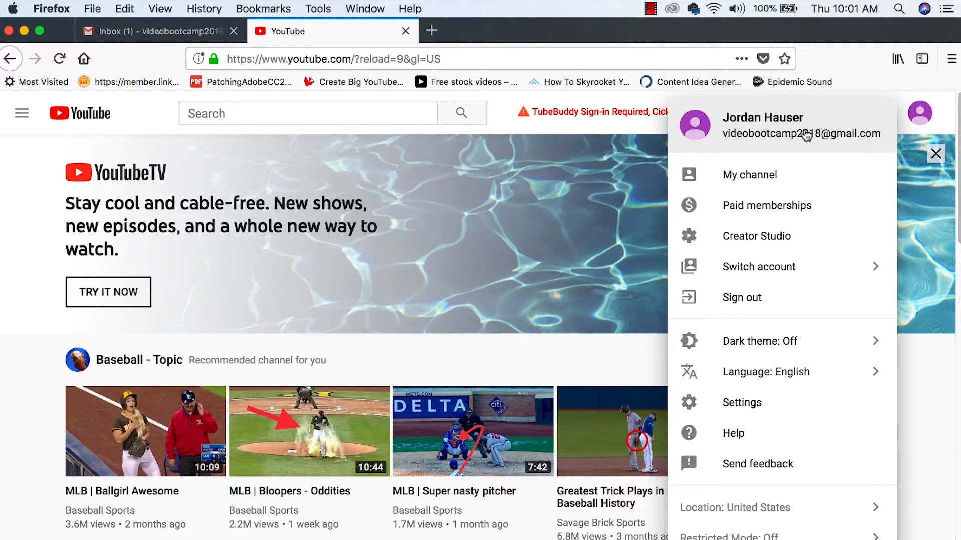
{"action": "mouse_move", "coordinate": [804, 134]}
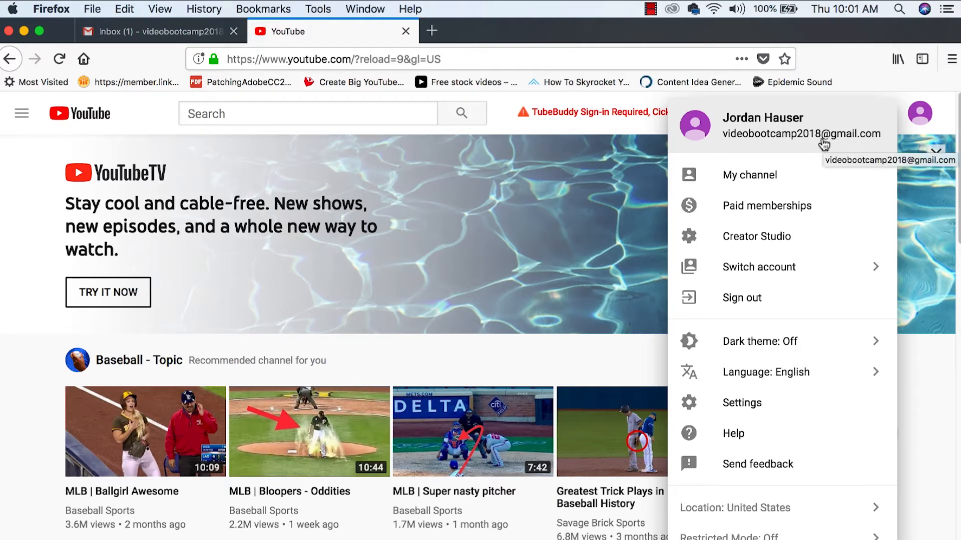
{"action": "mouse_move", "coordinate": [790, 163]}
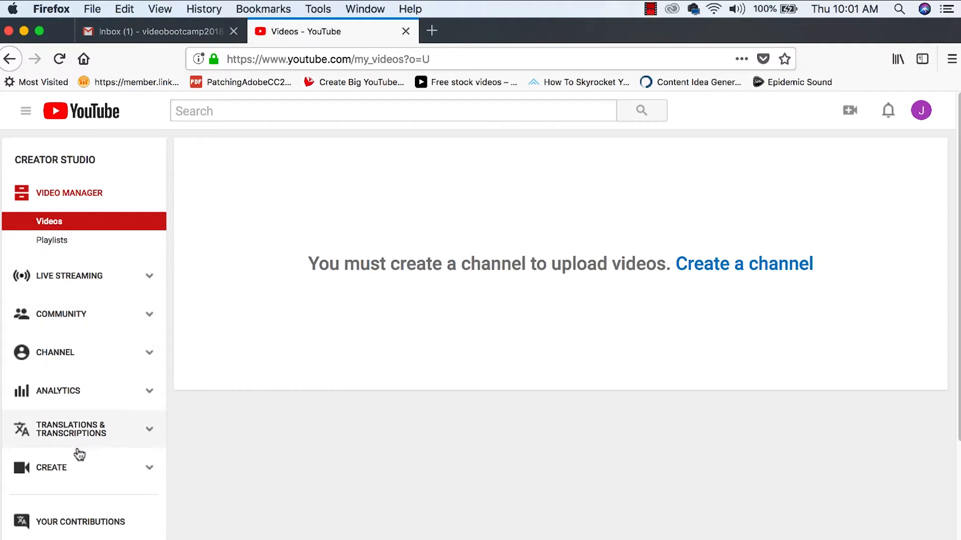
{"action": "mouse_move", "coordinate": [77, 314]}
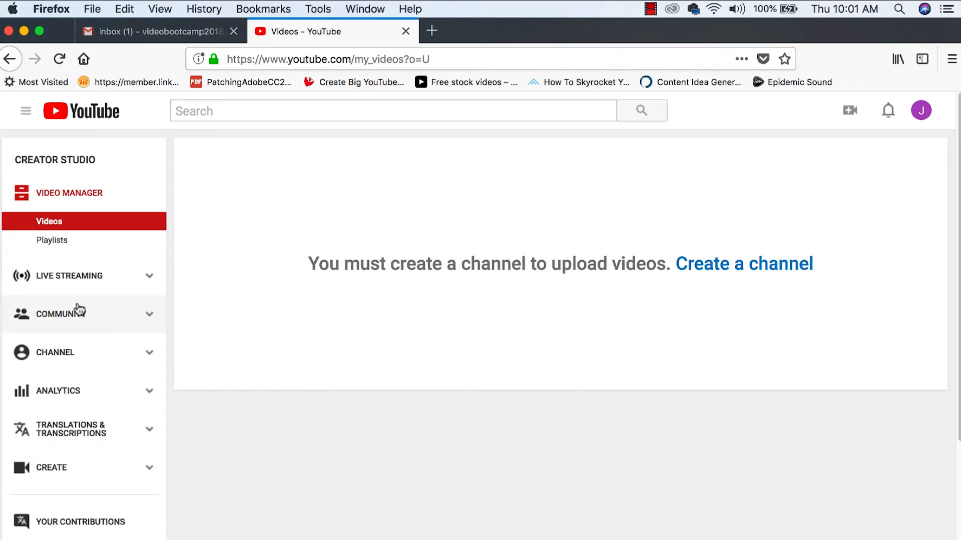
{"action": "mouse_move", "coordinate": [82, 365]}
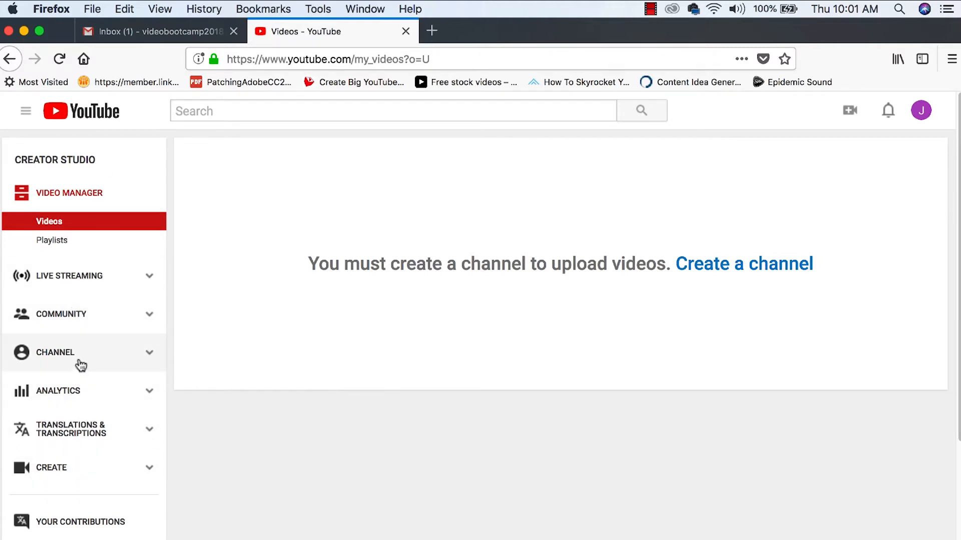
{"action": "mouse_move", "coordinate": [92, 341]}
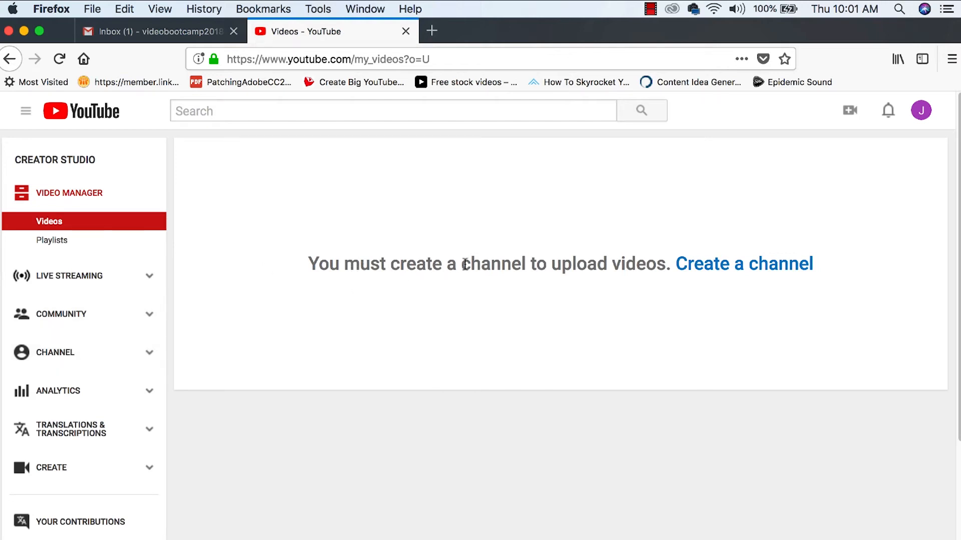
Highlight the Creator Studio message saying a channel is required before uploading.
{"action": "left_click_drag", "start_coordinate": [308, 263], "coordinate": [481, 263]}
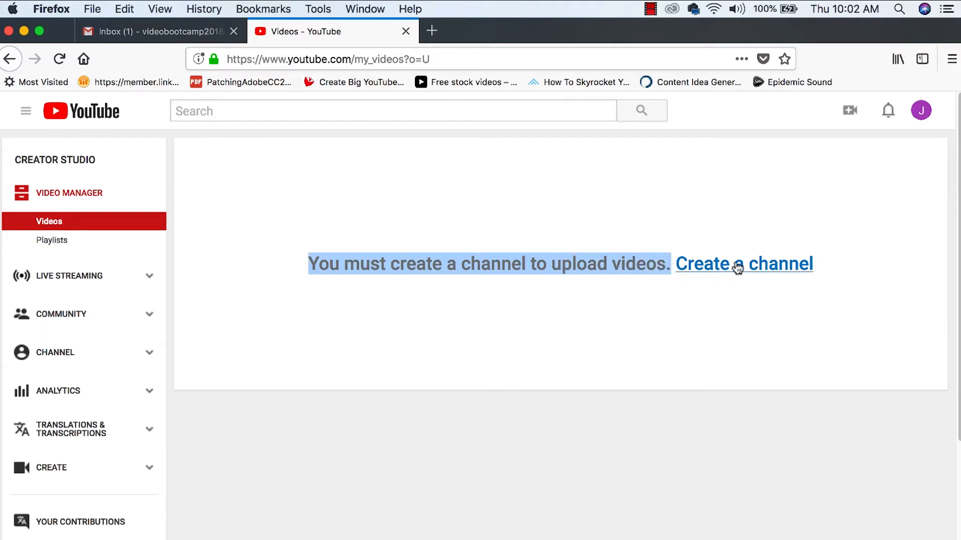
Create a channel using the account's current name.
{"action": "left_click", "coordinate": [743, 264]}
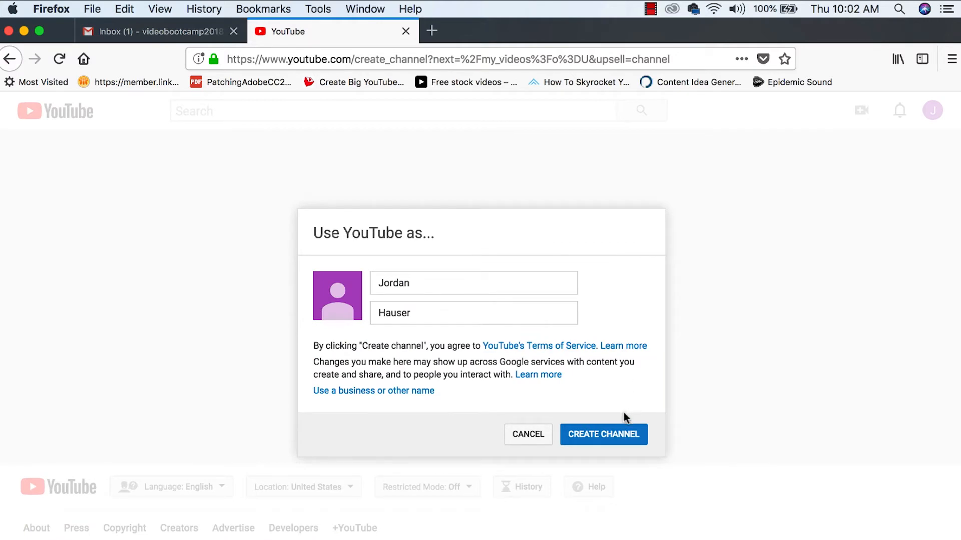
{"action": "left_click", "coordinate": [603, 435]}
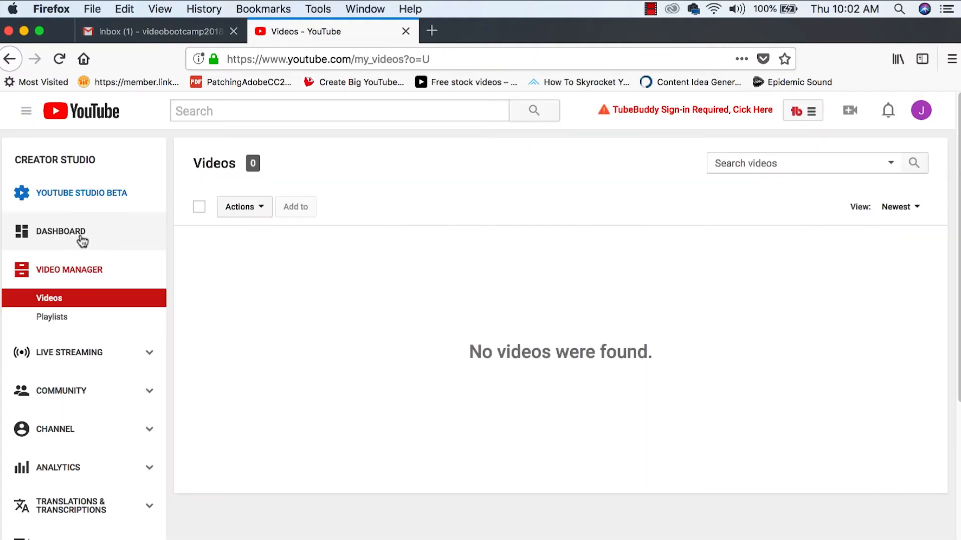
Open the Jordan Hauser channel dashboard and dismiss the customization tip.
{"action": "left_click", "coordinate": [60, 232]}
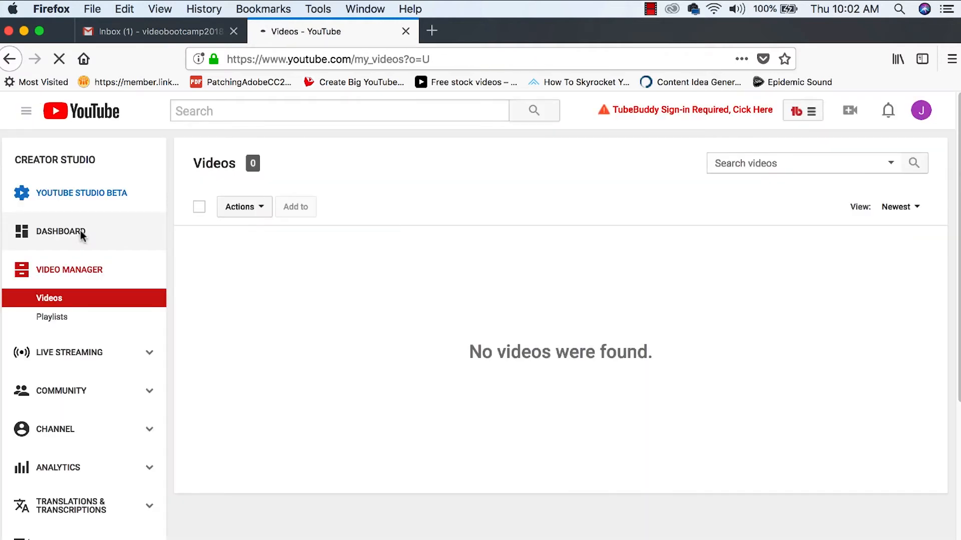
{"action": "left_click", "coordinate": [59, 231]}
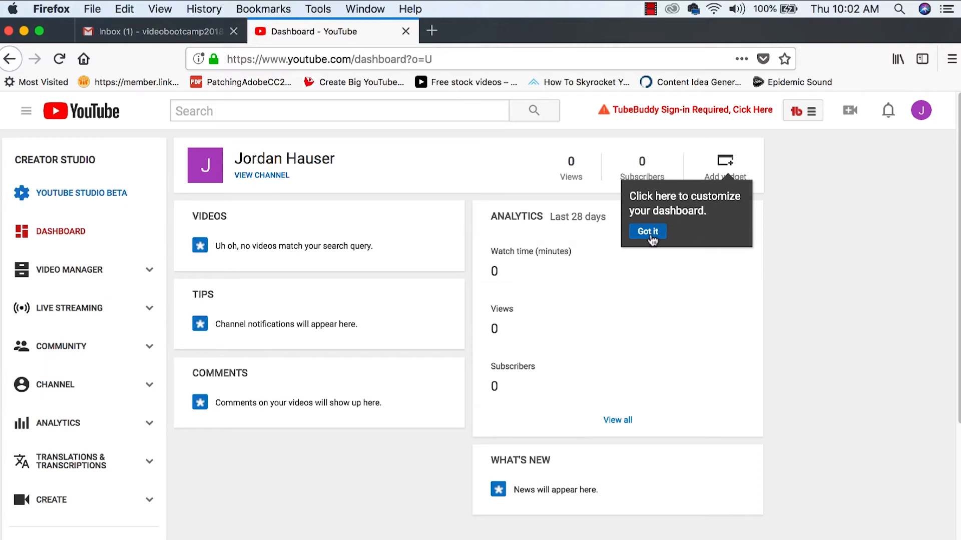
{"action": "left_click", "coordinate": [646, 232]}
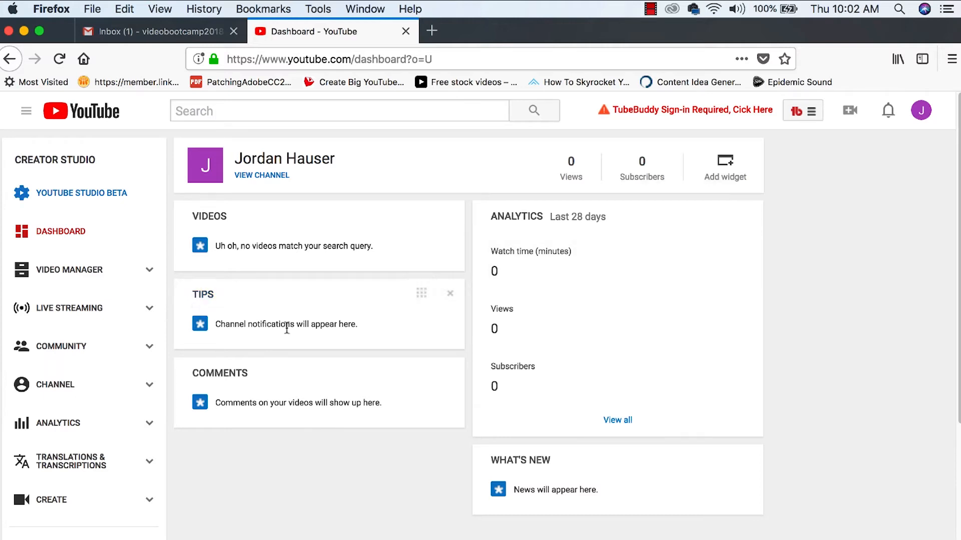
{"action": "mouse_move", "coordinate": [300, 397]}
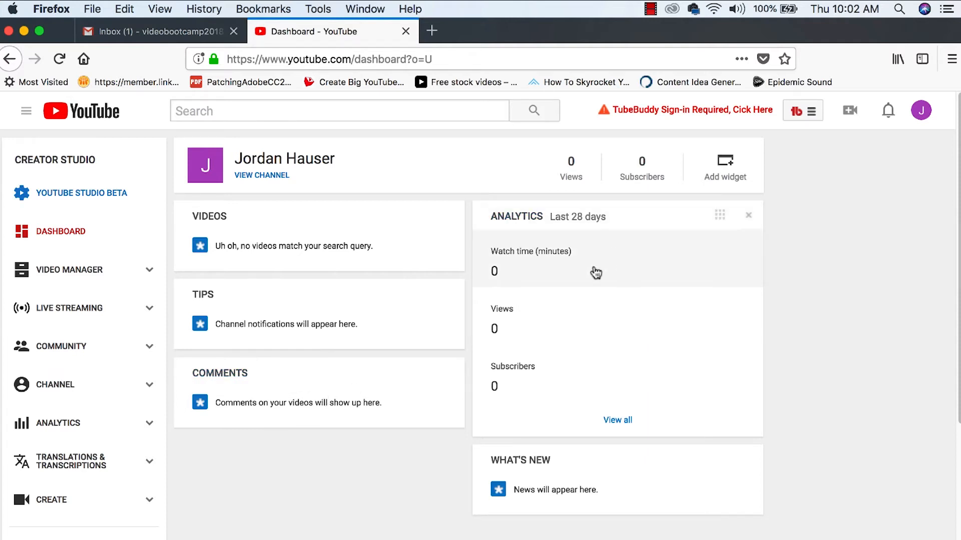
{"action": "mouse_move", "coordinate": [563, 270]}
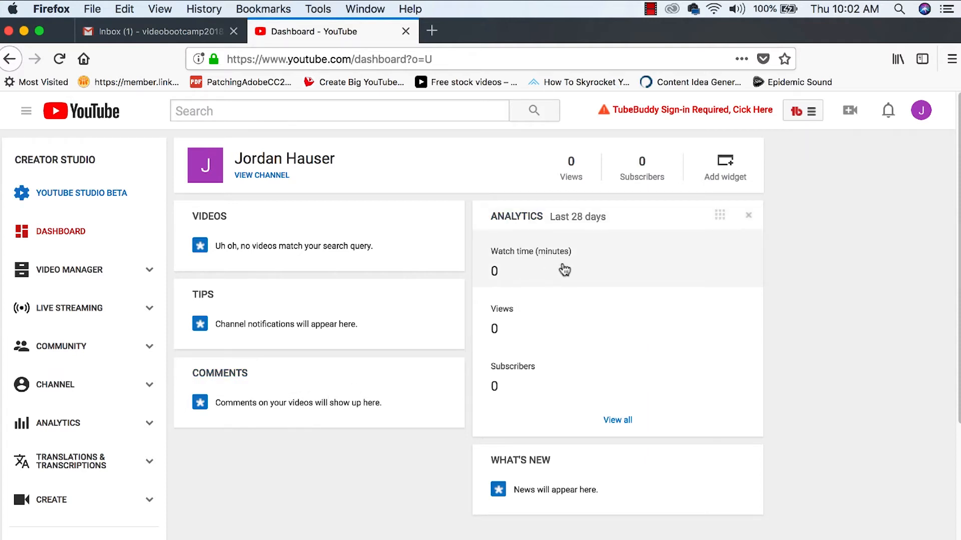
{"action": "mouse_move", "coordinate": [578, 279]}
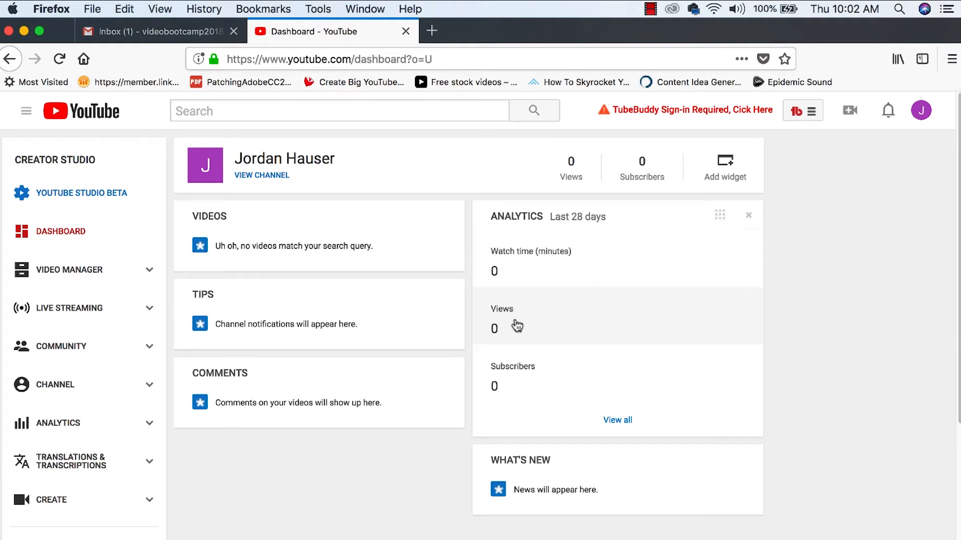
{"action": "mouse_move", "coordinate": [549, 382]}
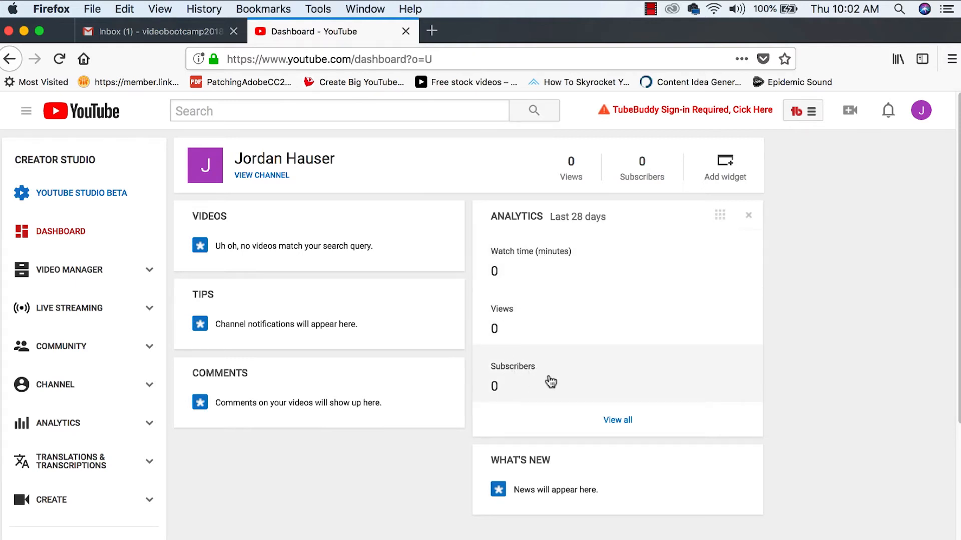
{"action": "mouse_move", "coordinate": [580, 189]}
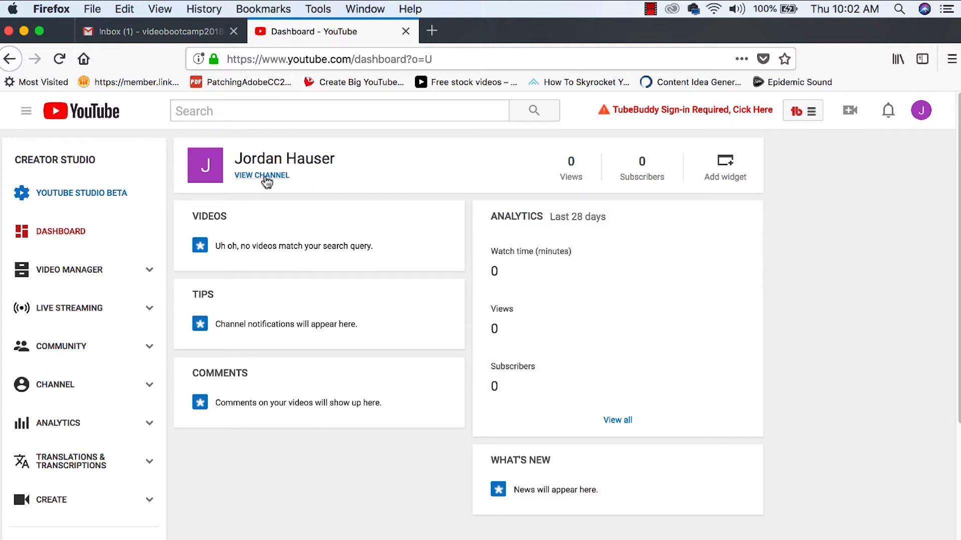
Put the Jordan Hauser channel page in customize mode and bring up its settings.
{"action": "left_click", "coordinate": [262, 176]}
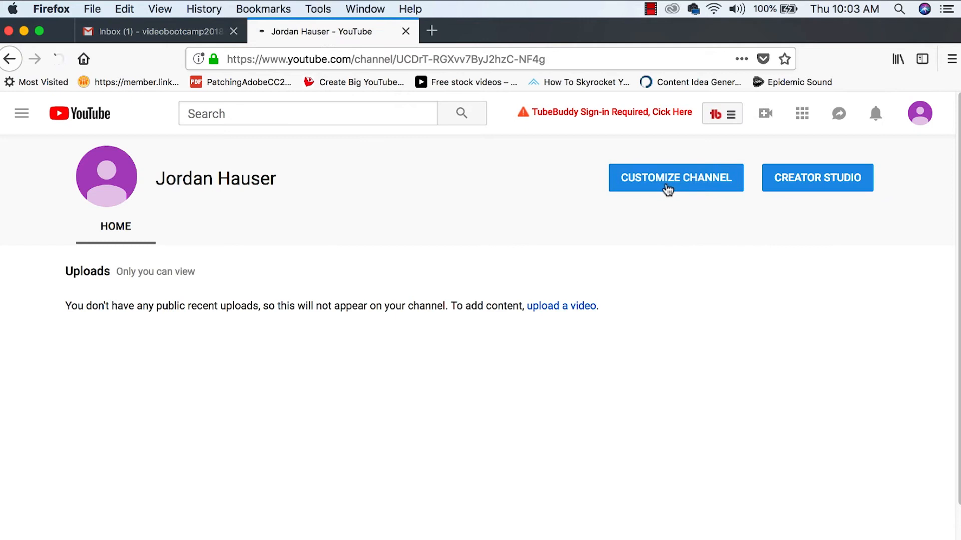
{"action": "left_click", "coordinate": [675, 177]}
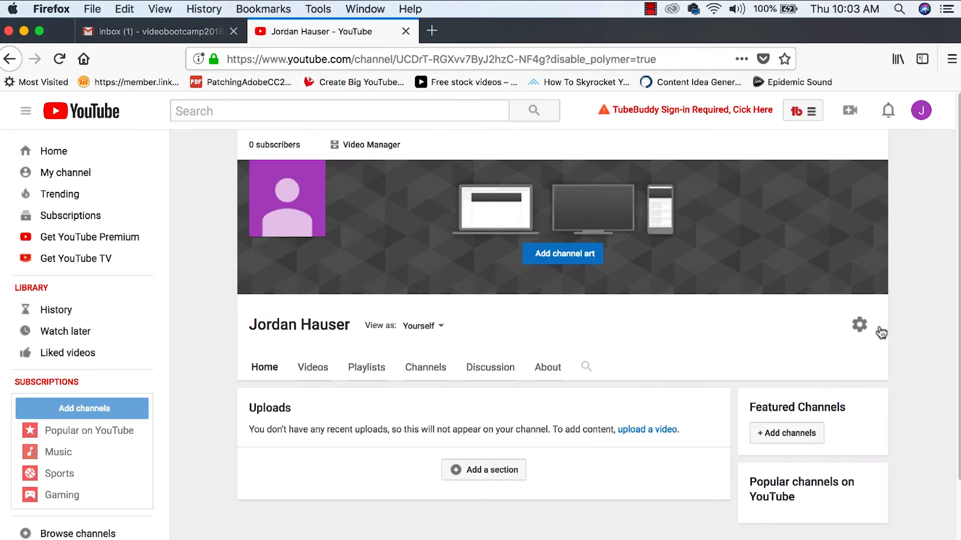
{"action": "left_click", "coordinate": [859, 325]}
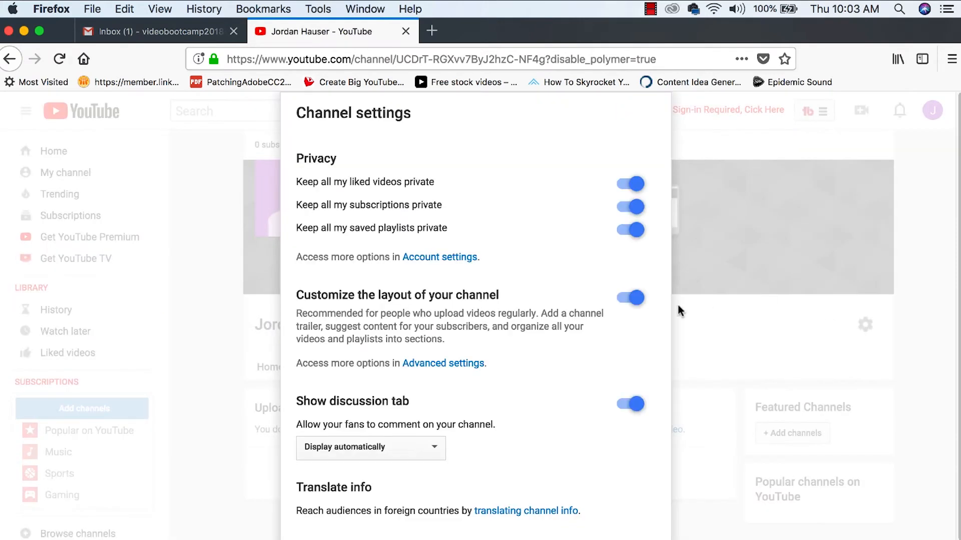
{"action": "mouse_move", "coordinate": [401, 195]}
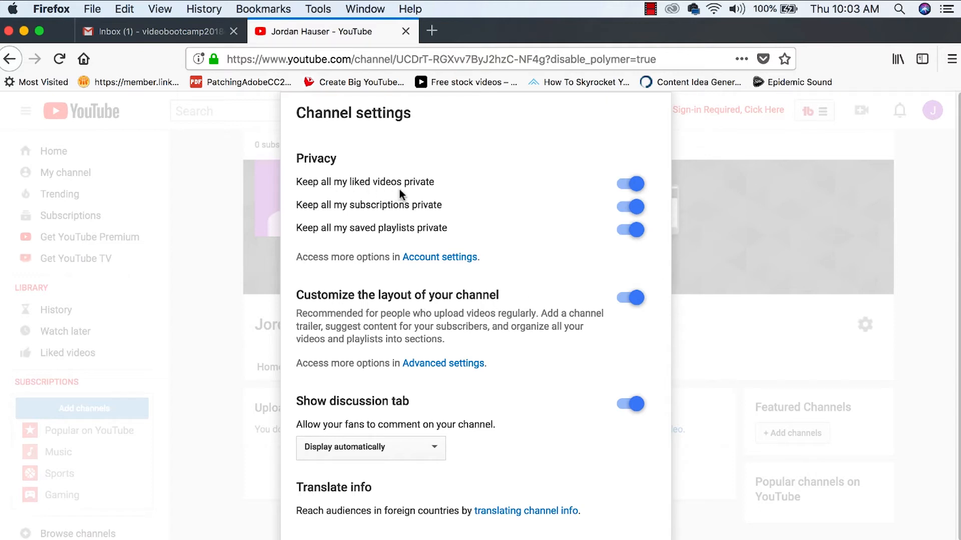
{"action": "mouse_move", "coordinate": [623, 257]}
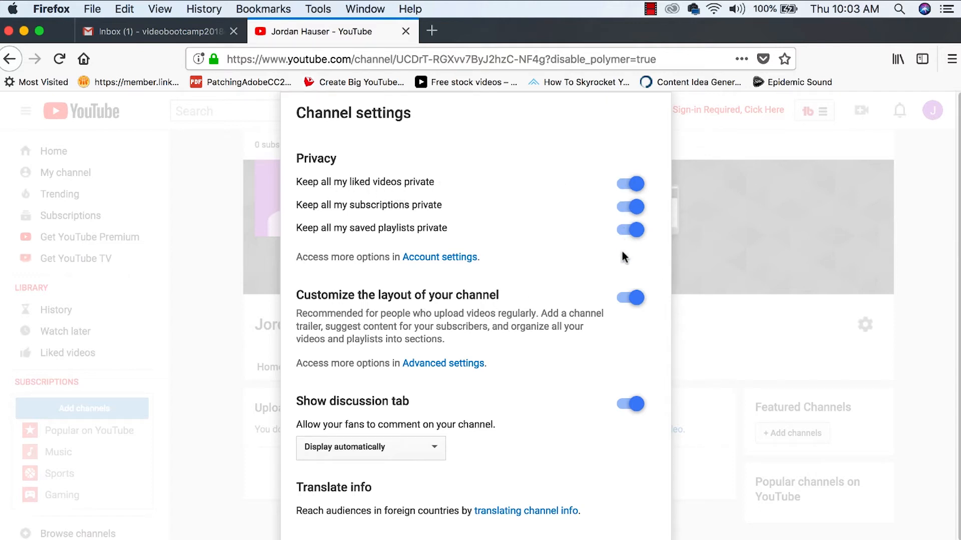
{"action": "mouse_move", "coordinate": [521, 299]}
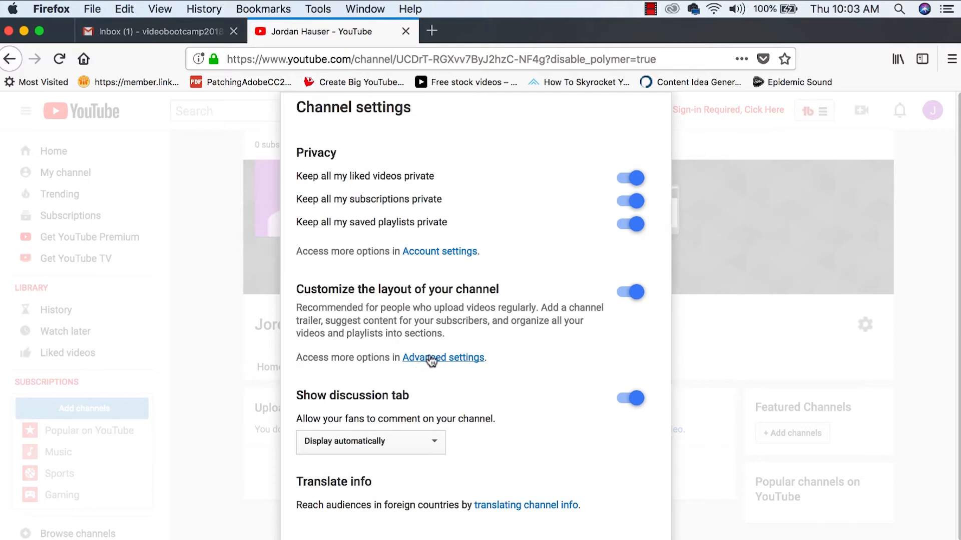
Enter channel keywords Beginner, New Youtuber and Youtube education in Advanced settings.
{"action": "left_click", "coordinate": [443, 357]}
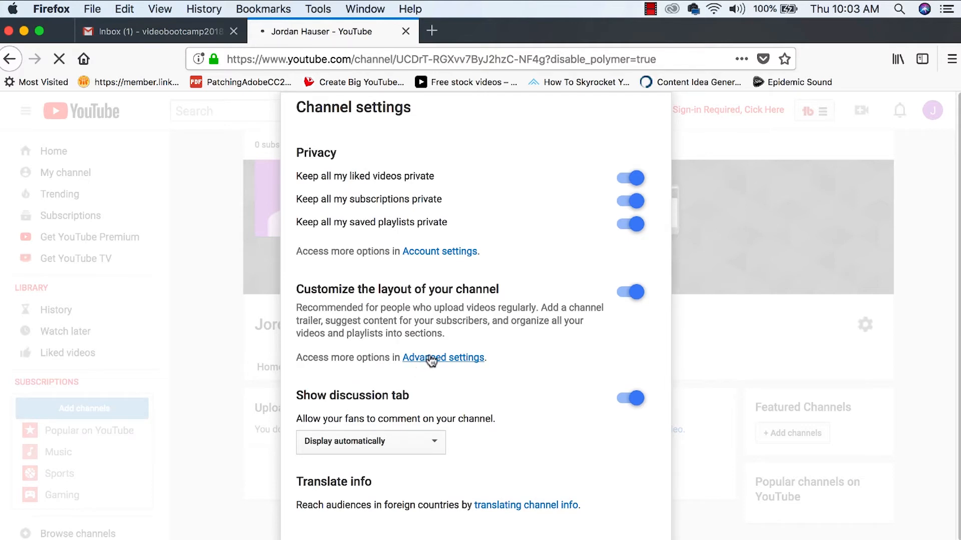
{"action": "left_click", "coordinate": [443, 357]}
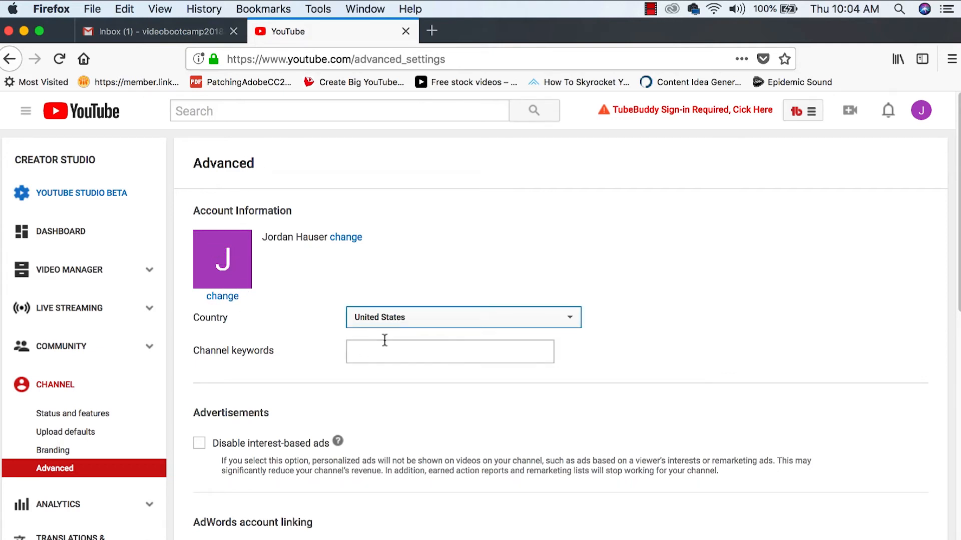
{"action": "left_click", "coordinate": [449, 351]}
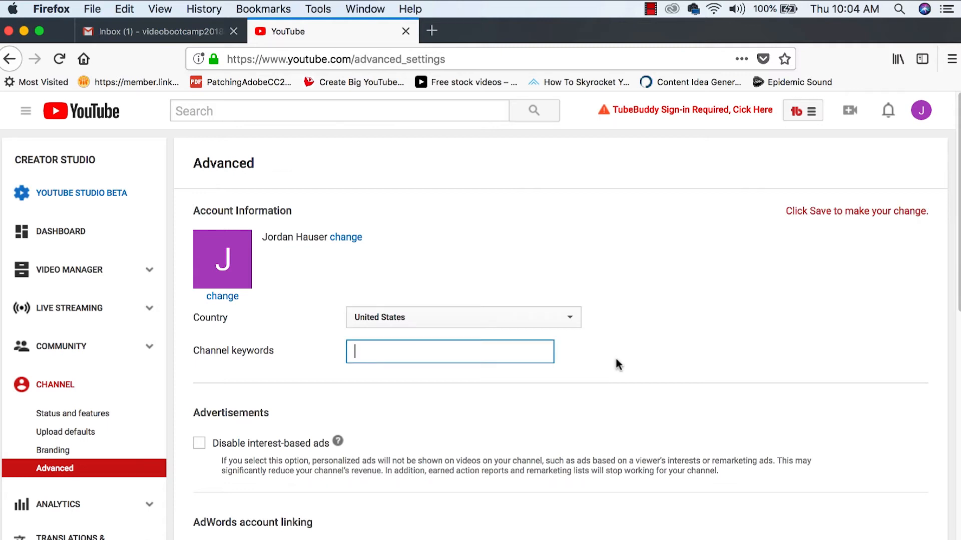
{"action": "type", "text": "Youtuber, Youtube education"}
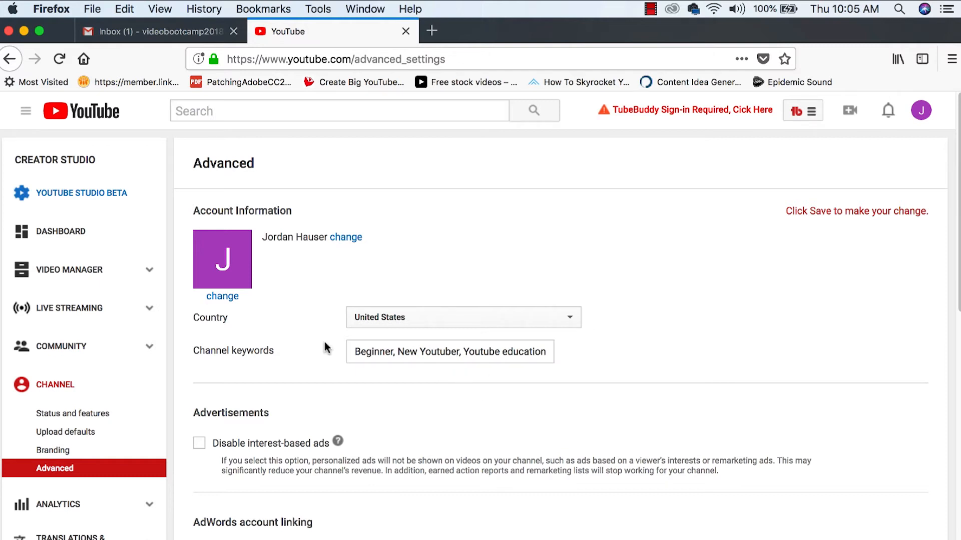
{"action": "scroll", "scroll_direction": "down", "scroll_amount": 3}
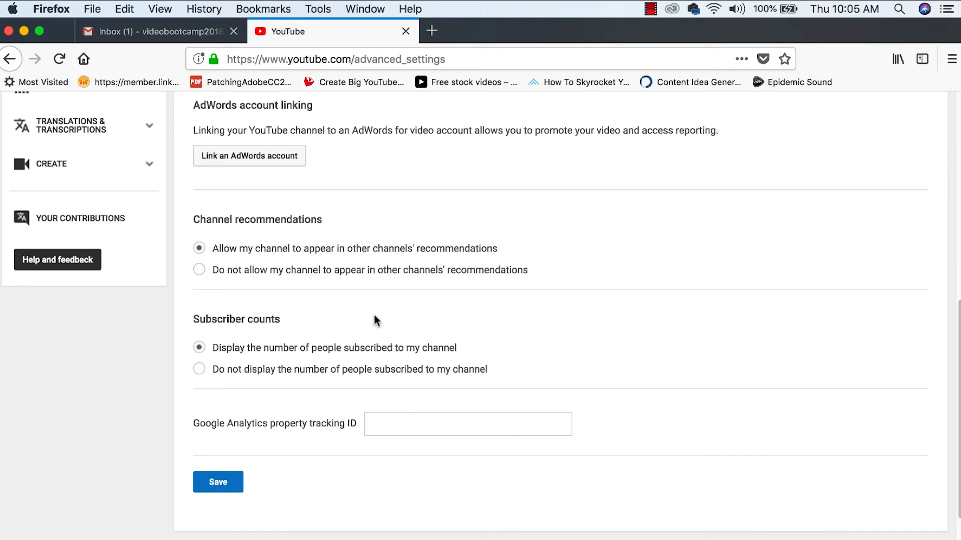
{"action": "mouse_move", "coordinate": [255, 356]}
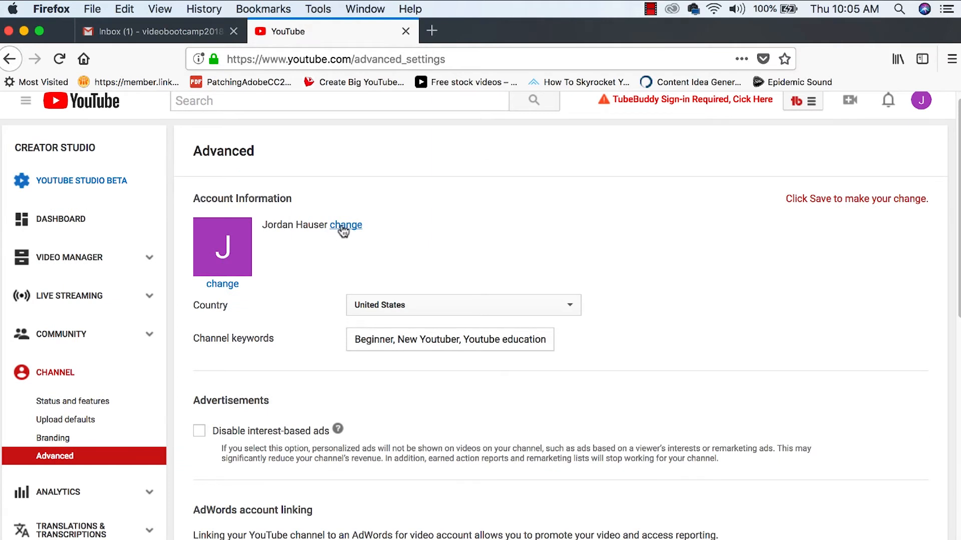
Choose to change the channel name and edit the Google account name.
{"action": "left_click", "coordinate": [346, 227]}
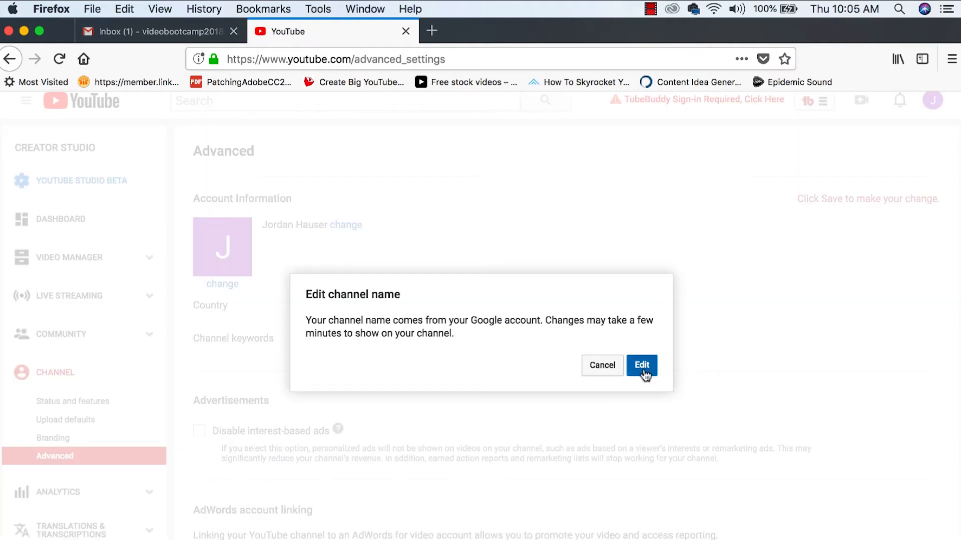
{"action": "left_click", "coordinate": [641, 366]}
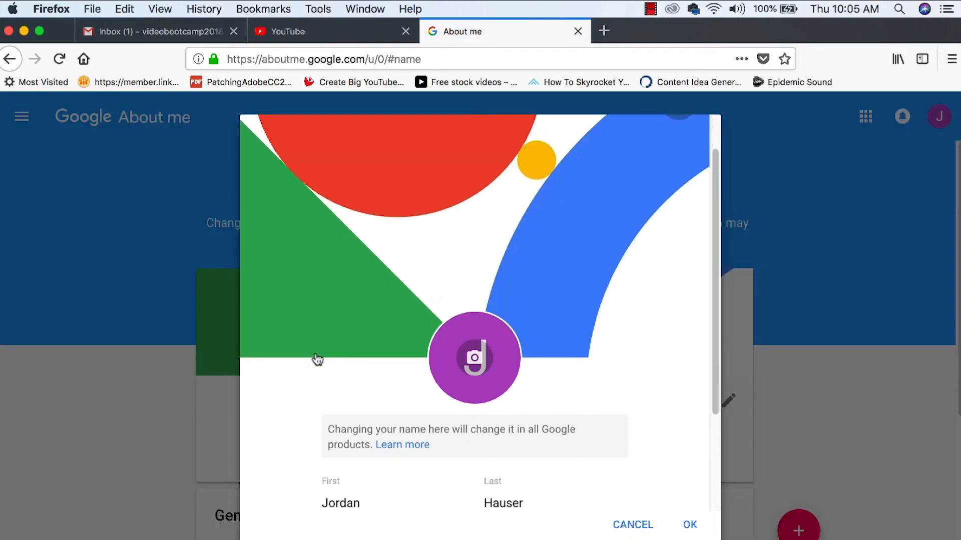
Upload a new profile photo and rename the account Video Boot Camp.
{"action": "left_click", "coordinate": [688, 524]}
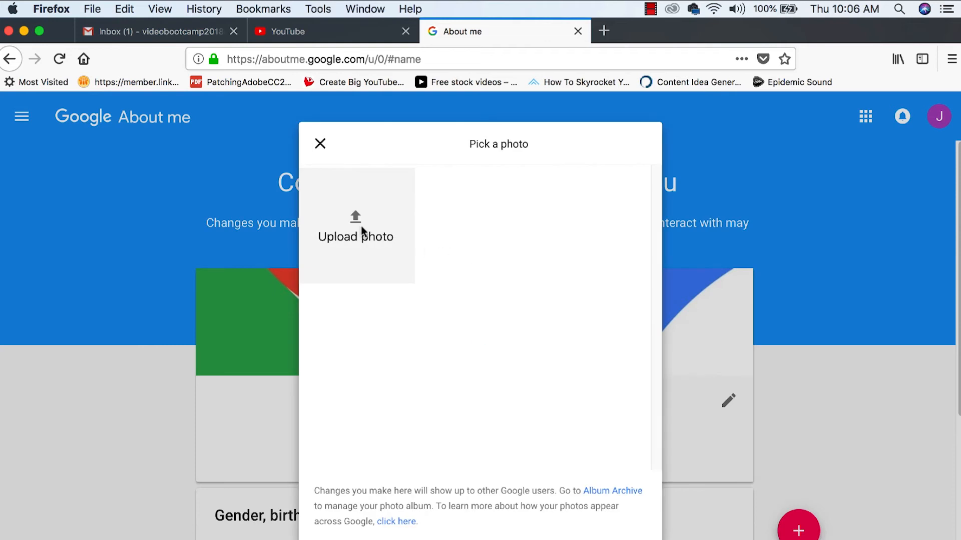
{"action": "left_click", "coordinate": [356, 236]}
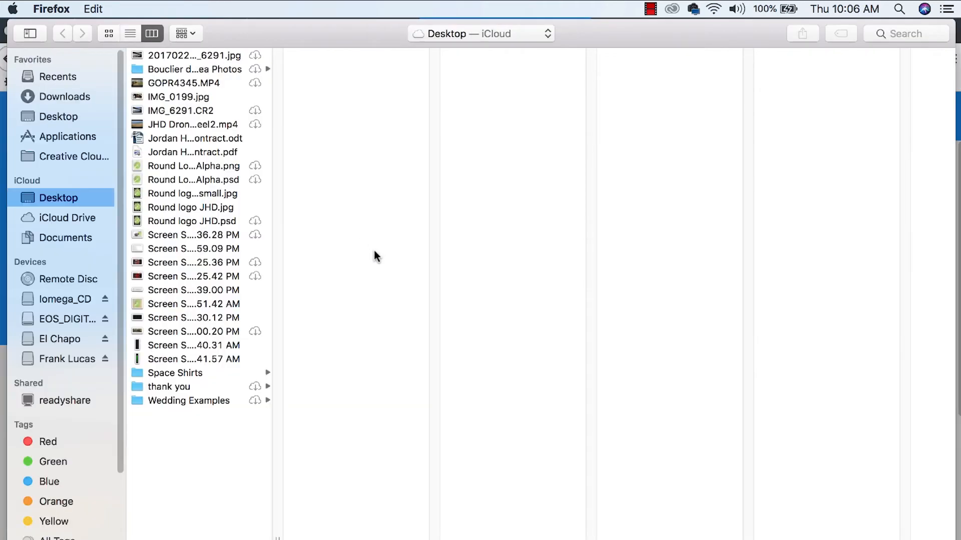
{"action": "left_click", "coordinate": [65, 96]}
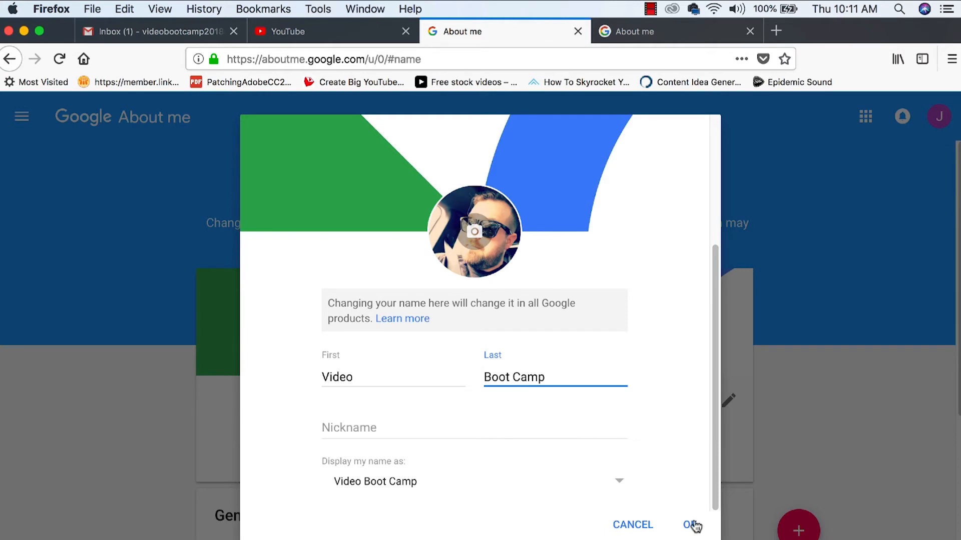
{"action": "left_click", "coordinate": [691, 525]}
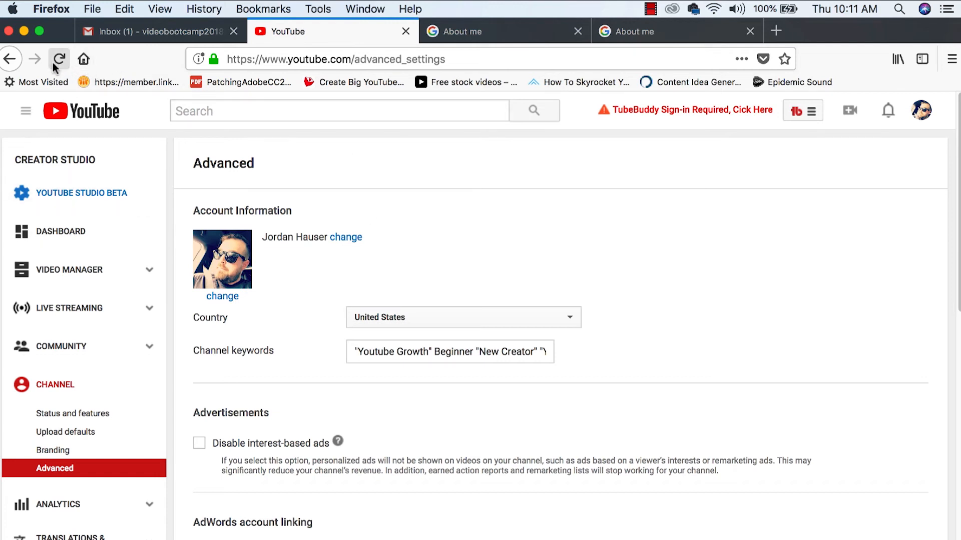
Reload advanced settings to verify the Video Boot Camp name and photo, then go to the dashboard.
{"action": "left_click", "coordinate": [59, 59]}
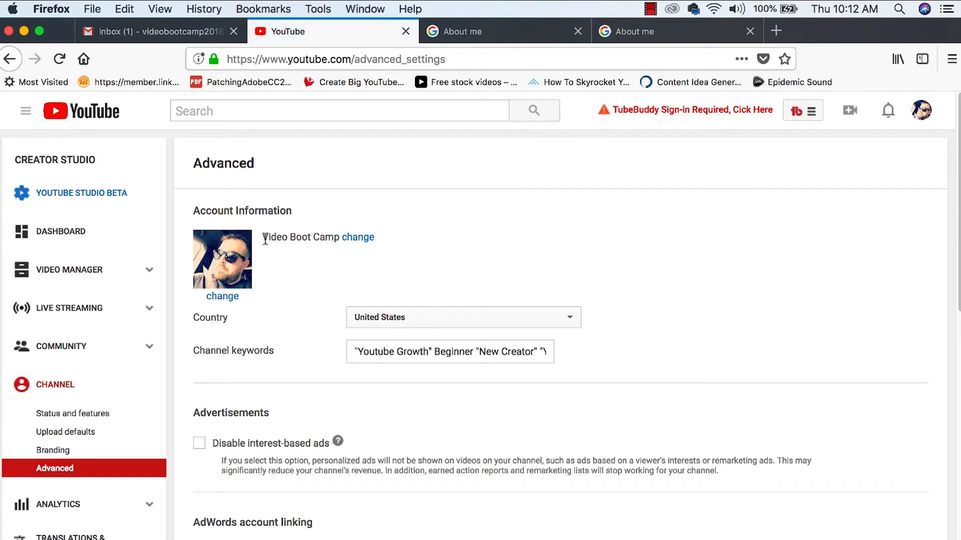
{"action": "mouse_move", "coordinate": [380, 239]}
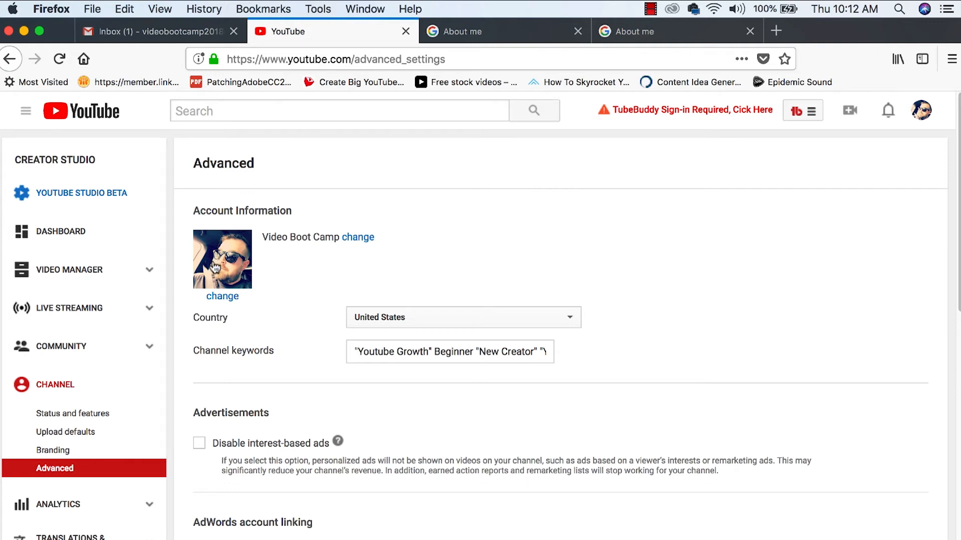
{"action": "left_click", "coordinate": [61, 232]}
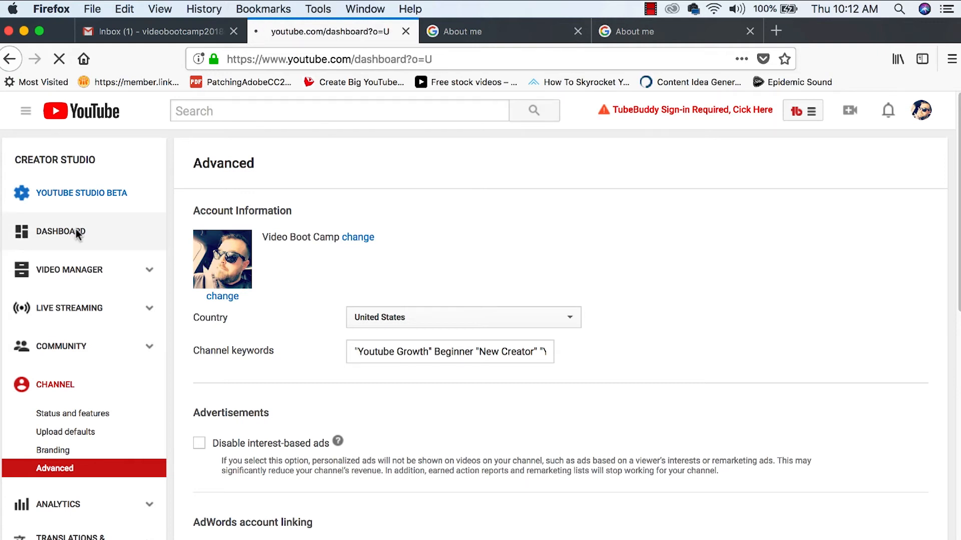
Load the Video Boot Camp dashboard and show the Upload video / Go live menu.
{"action": "left_click", "coordinate": [61, 232]}
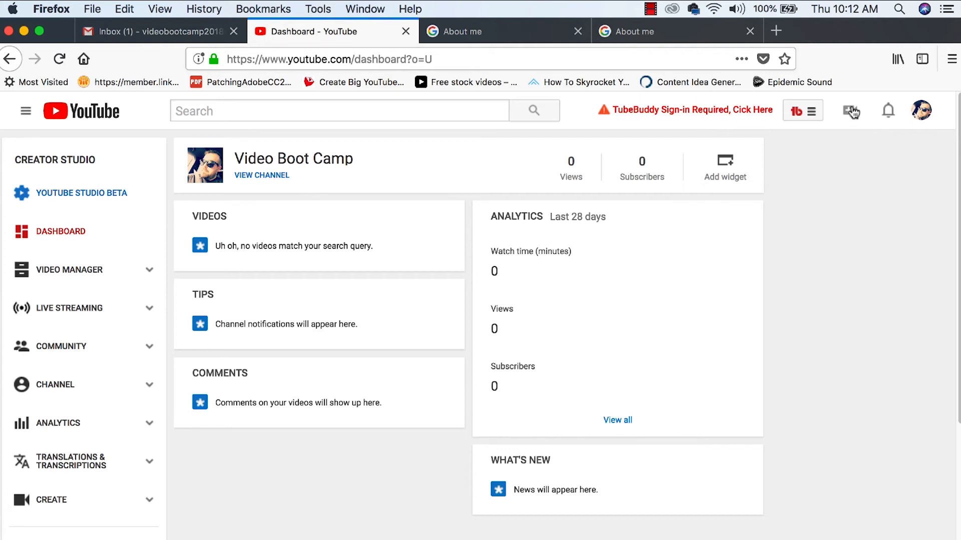
{"action": "mouse_move", "coordinate": [852, 117]}
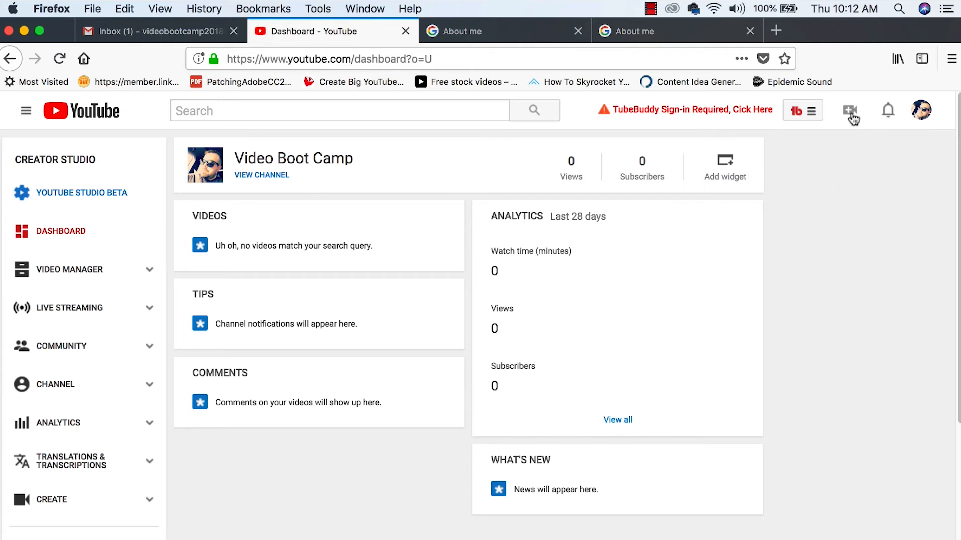
{"action": "left_click", "coordinate": [851, 111]}
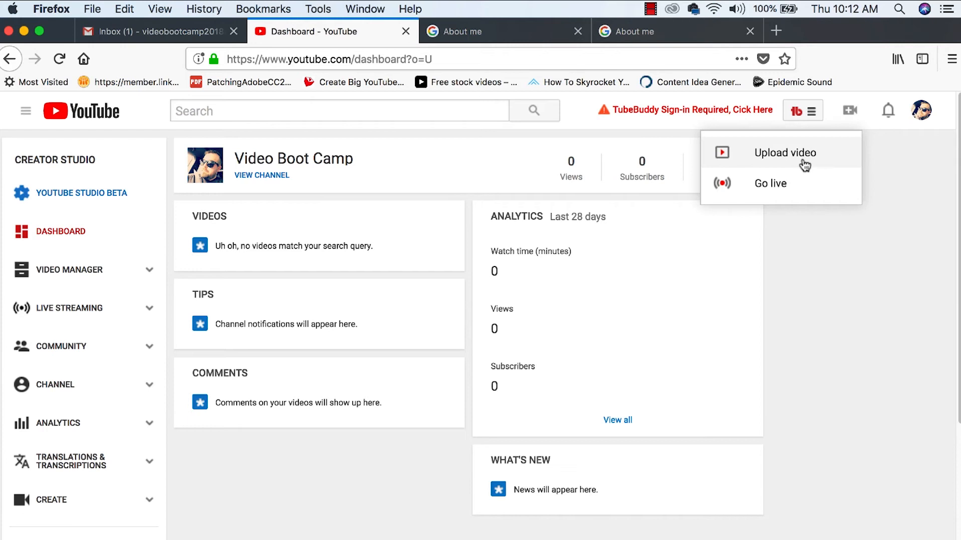
Open the upload page and list the Public, Unlisted, Private and Scheduled privacy options.
{"action": "left_click", "coordinate": [784, 152]}
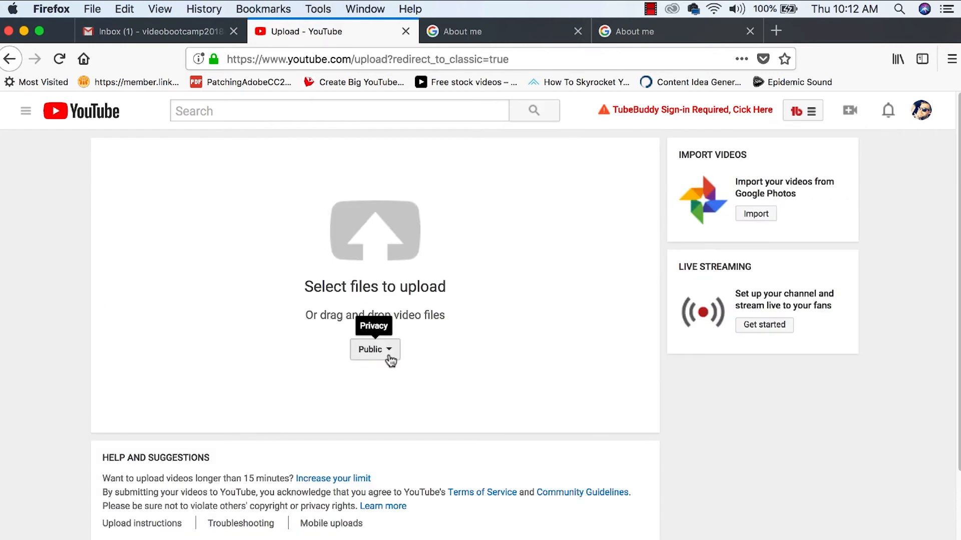
{"action": "left_click", "coordinate": [374, 350]}
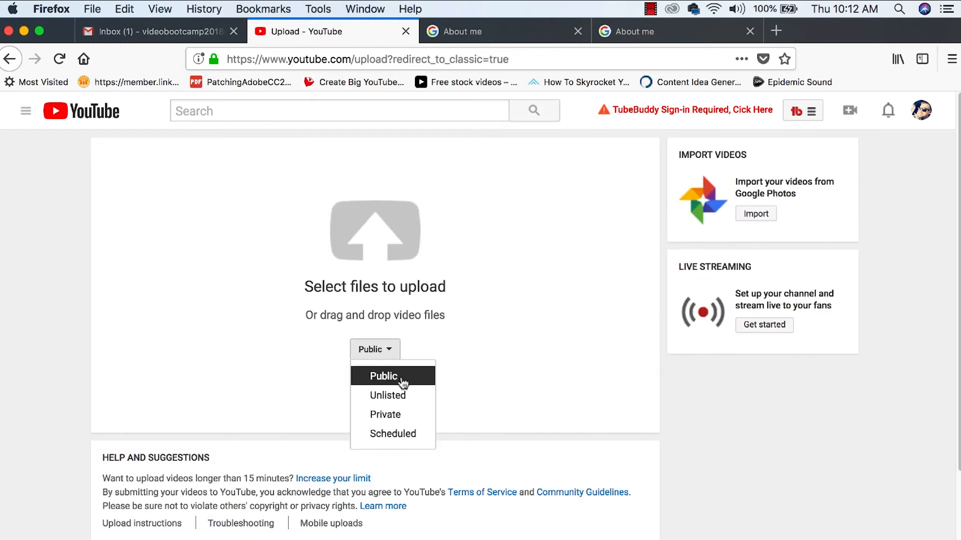
{"action": "mouse_move", "coordinate": [393, 395]}
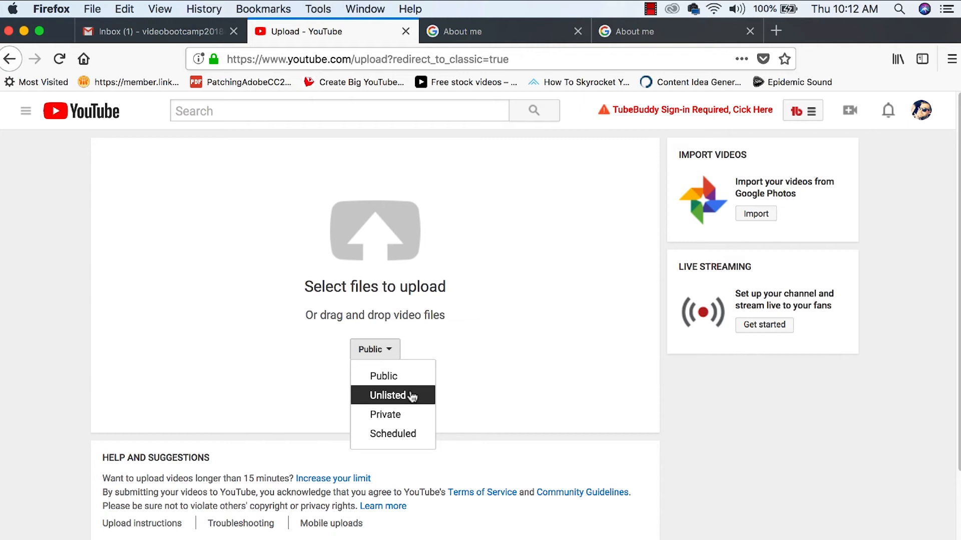
{"action": "mouse_move", "coordinate": [385, 414]}
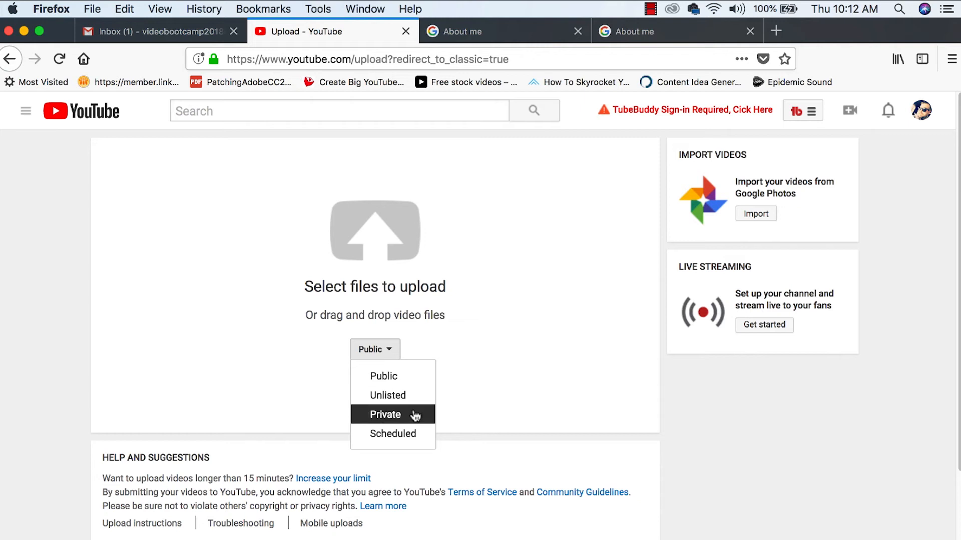
{"action": "mouse_move", "coordinate": [428, 440]}
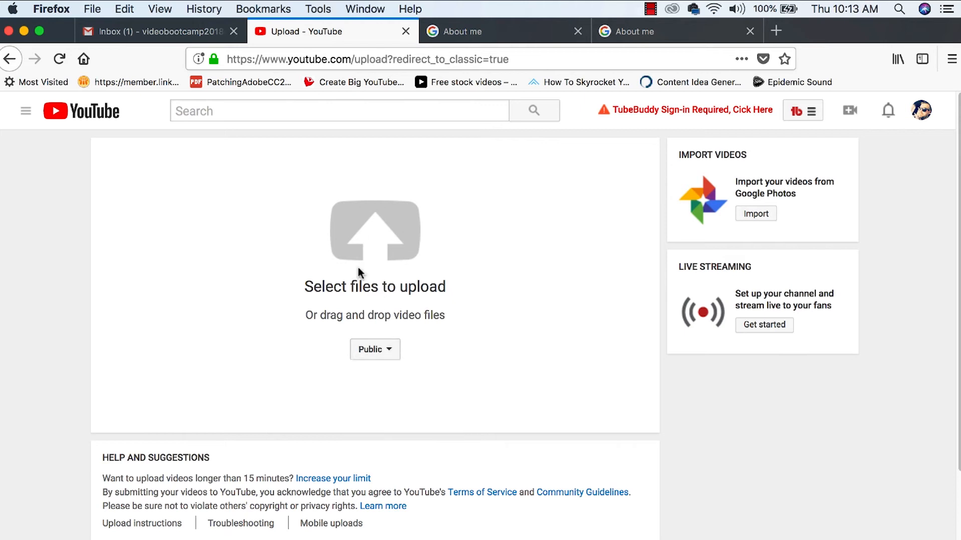
{"action": "mouse_move", "coordinate": [410, 276]}
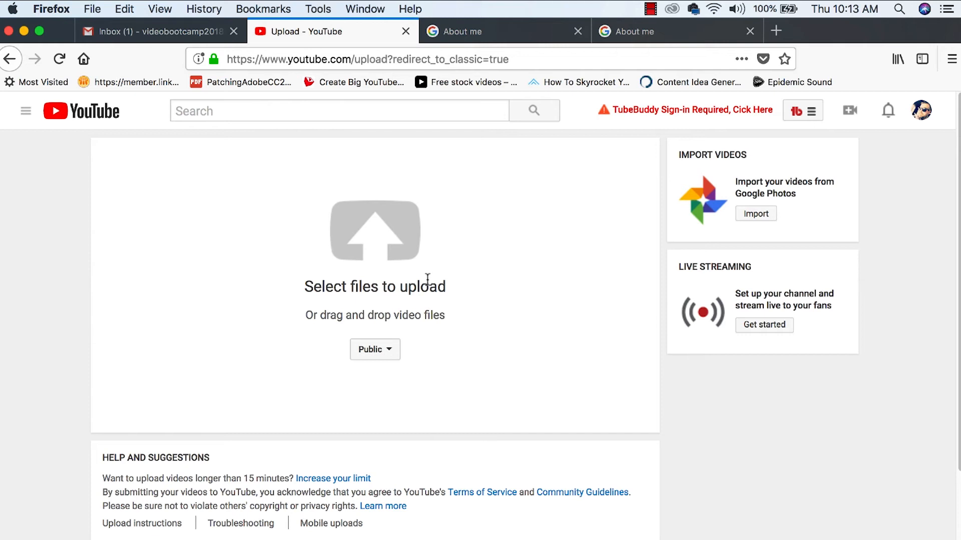
{"action": "mouse_move", "coordinate": [431, 267]}
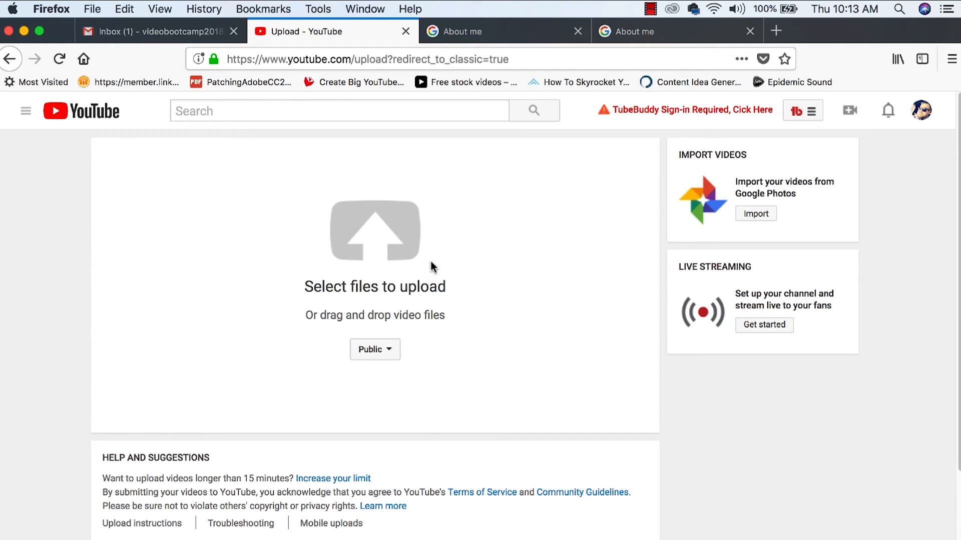